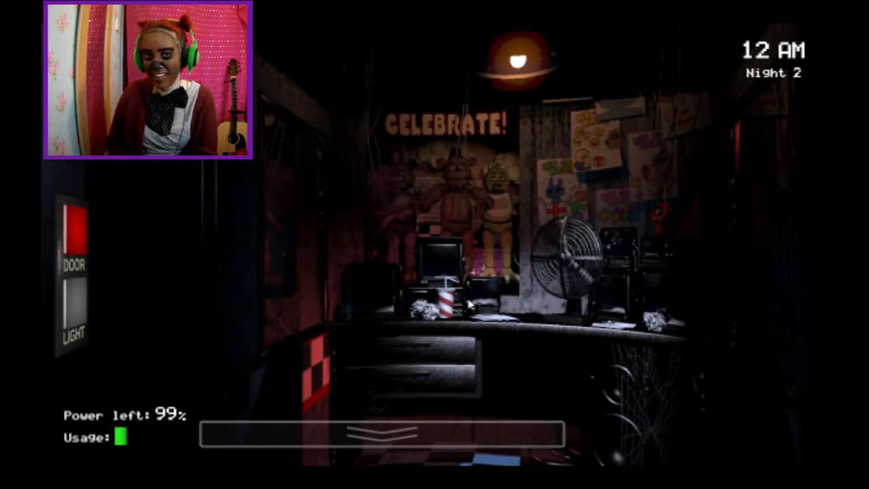
mouse_move(333, 263)
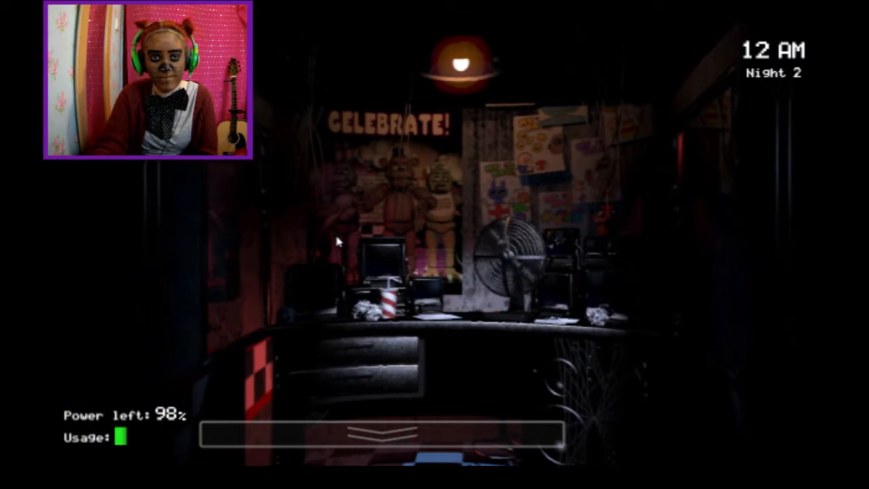
Step: Raise the monitor and check Show Stage, East Hall Corner and Kitchen feeds
left_click(381, 435)
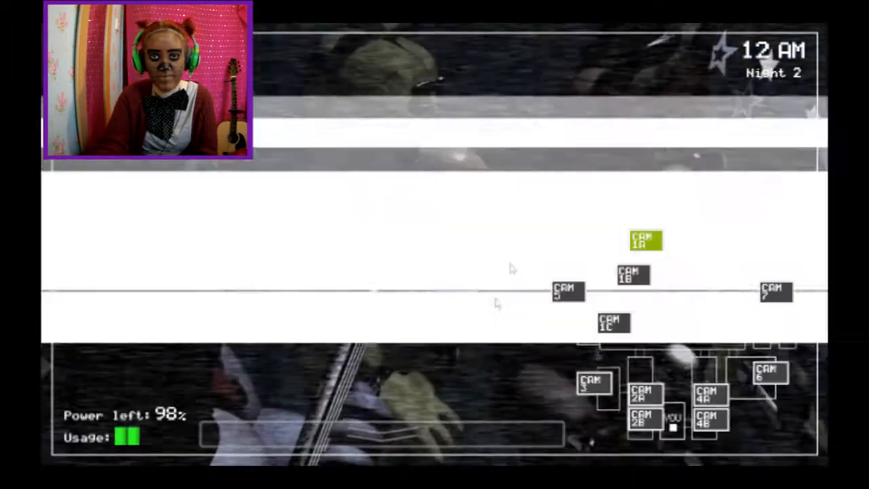
left_click(611, 323)
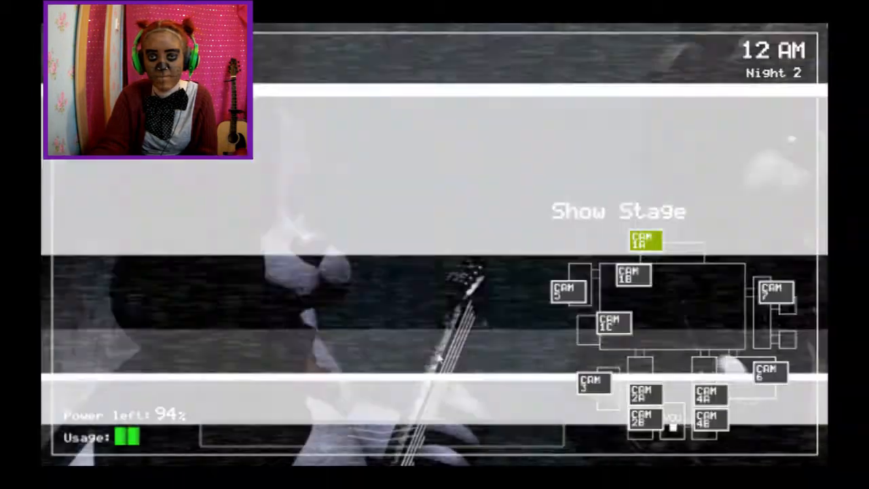
left_click(633, 274)
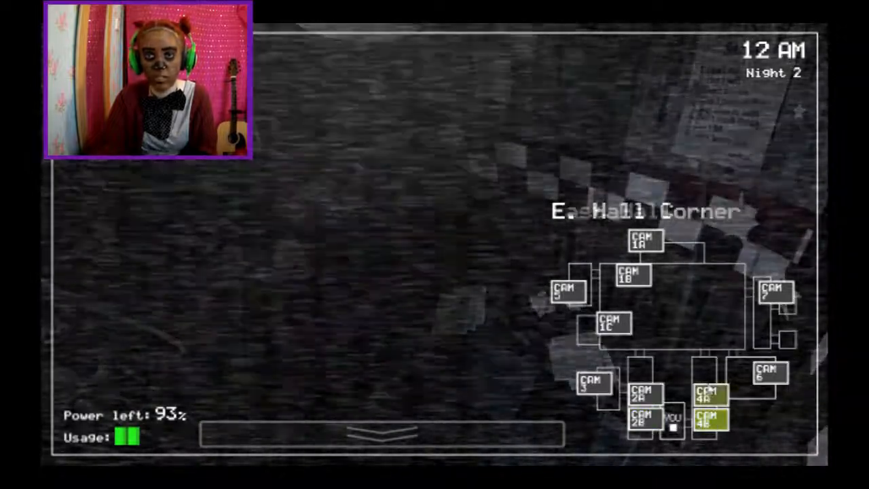
left_click(768, 375)
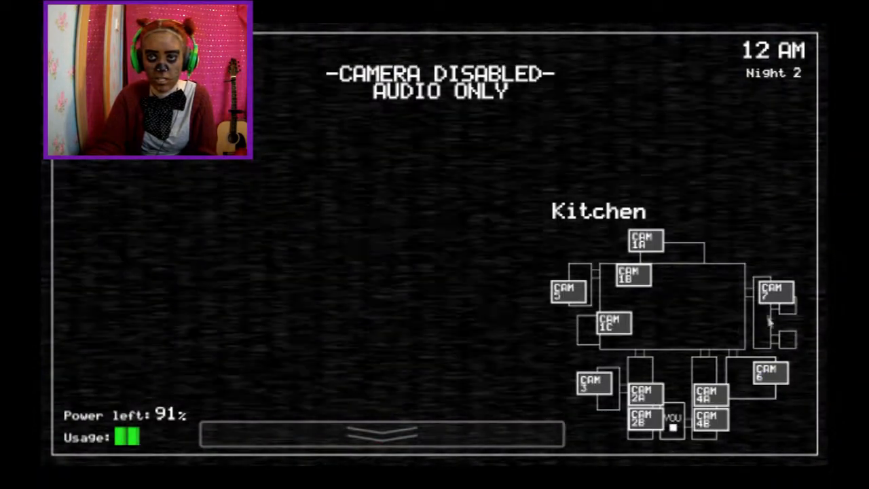
Step: Lower the monitor to the office, then raise it again on the East Hall Corner
left_click(643, 242)
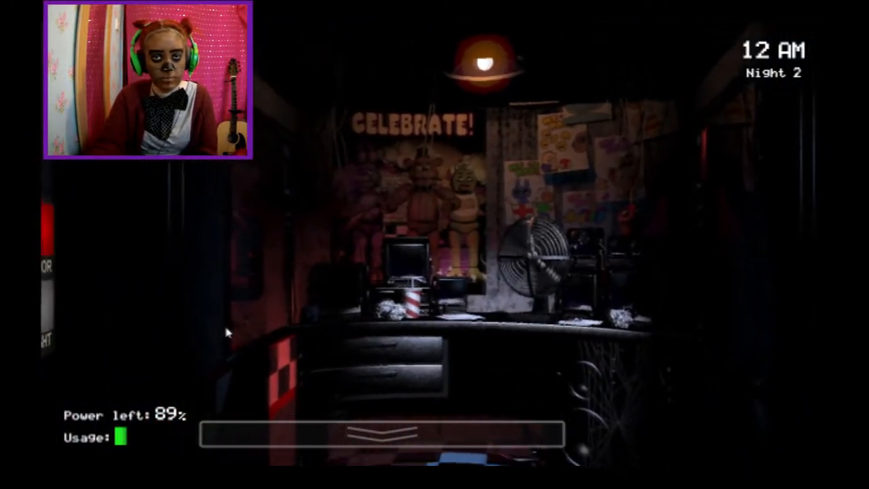
left_click(380, 437)
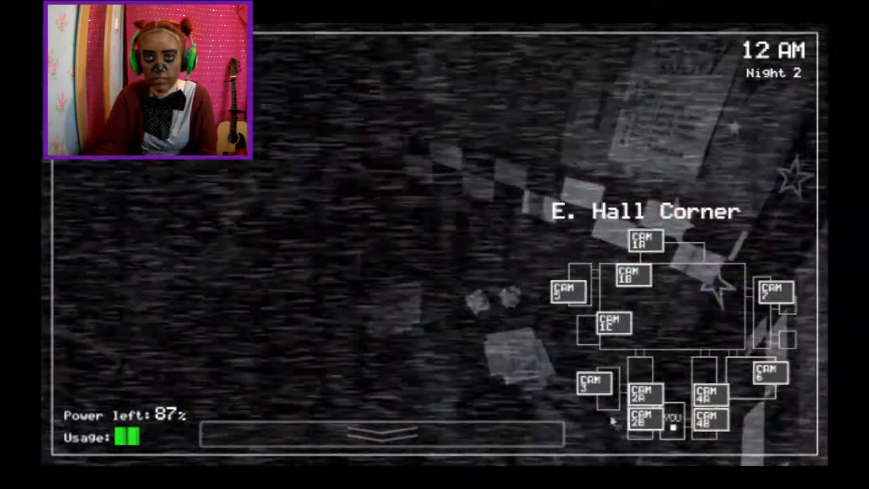
left_click(643, 239)
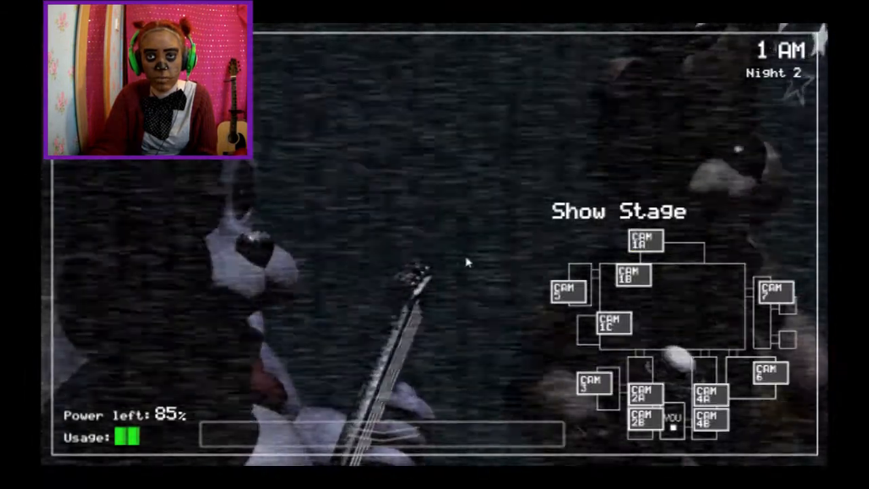
Step: Sweep the Restrooms, Show Stage, hallway, West Hall Corner, Backstage and Kitchen feeds
left_click(642, 242)
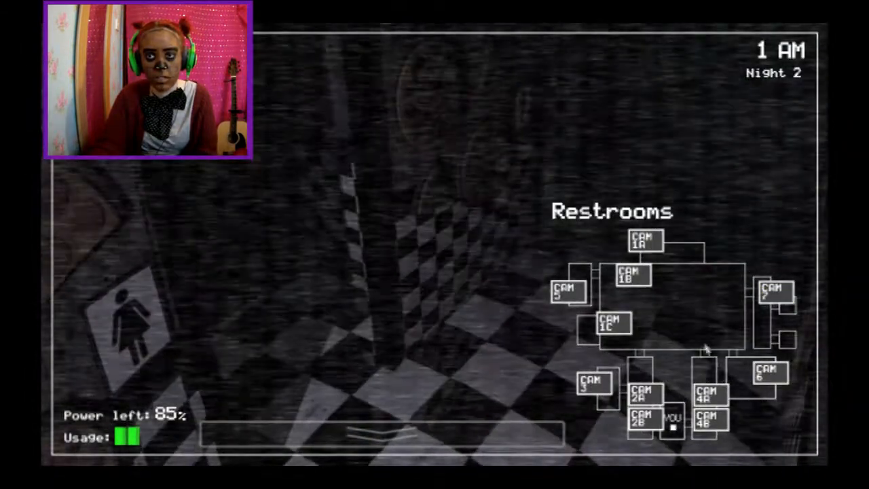
left_click(709, 419)
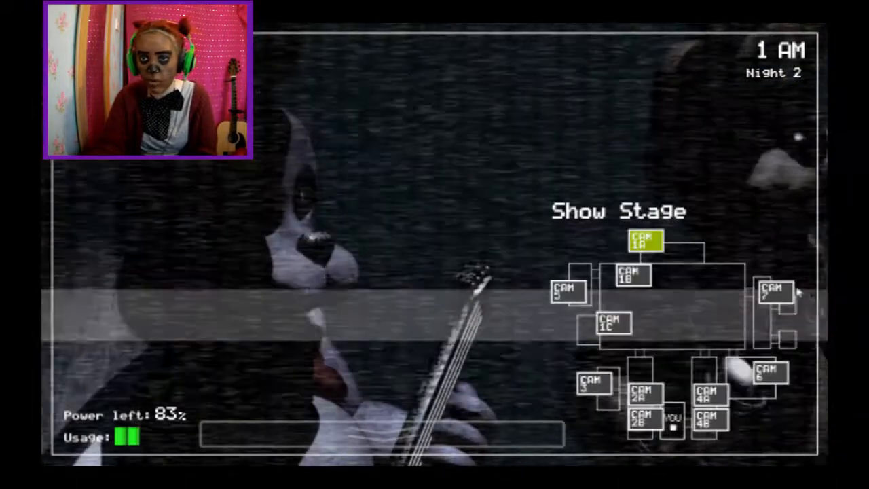
left_click(709, 397)
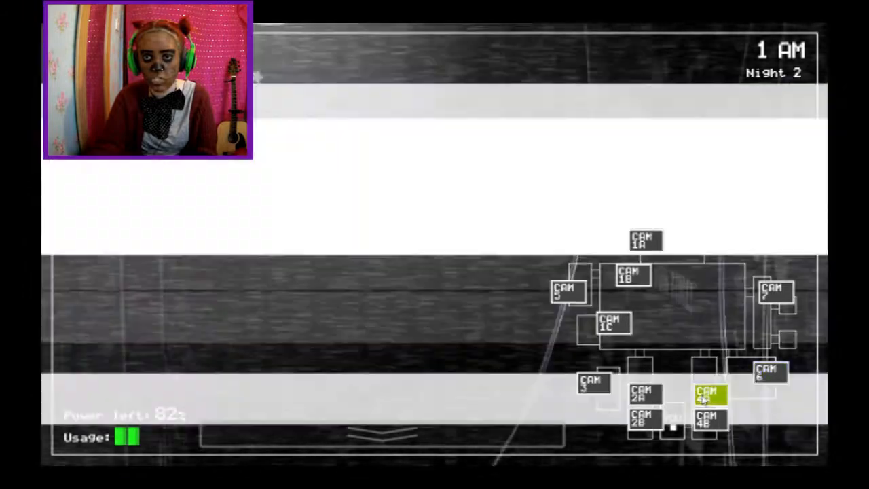
left_click(644, 420)
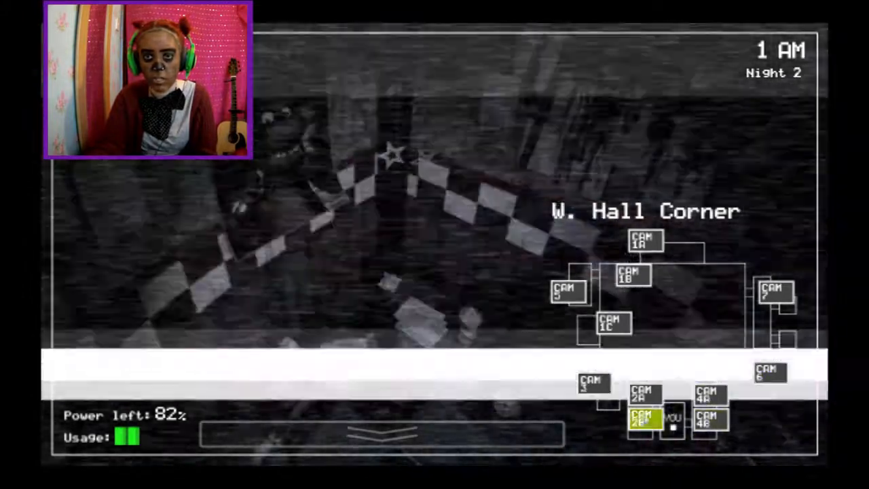
left_click(593, 383)
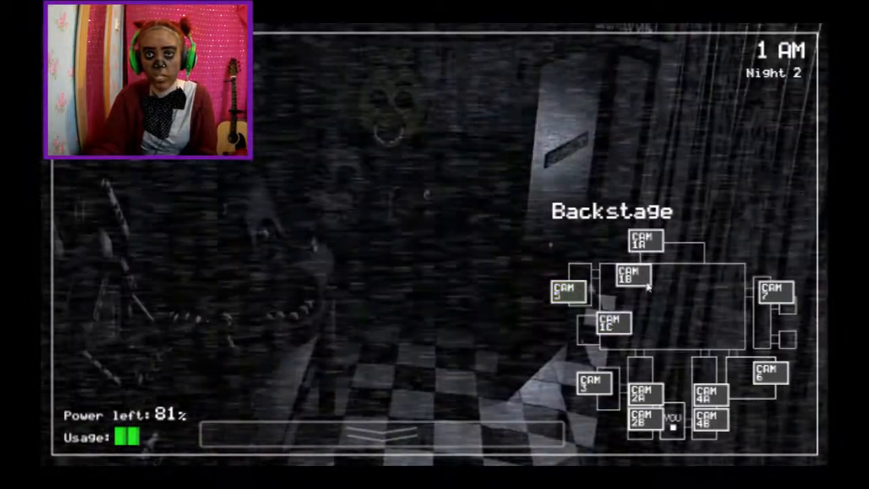
left_click(774, 292)
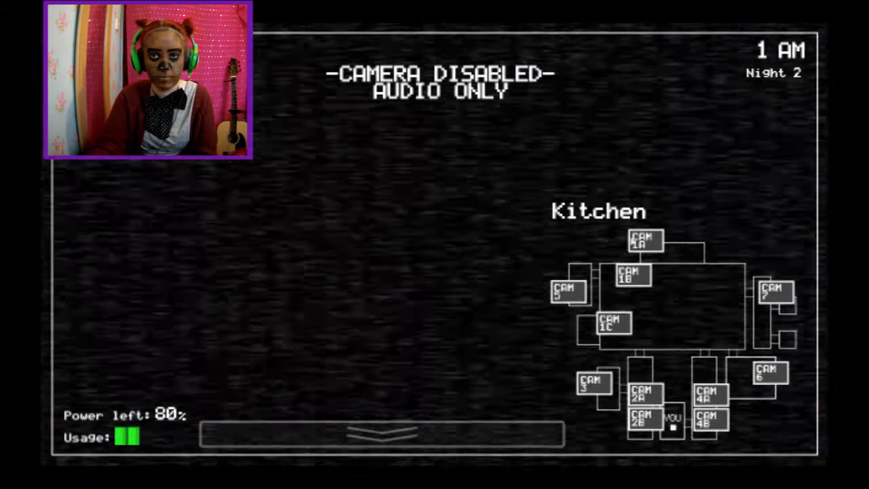
Step: Check Pirate Cove, Supply Closet and Show Stage, then lower and re-raise the monitor
left_click(383, 432)
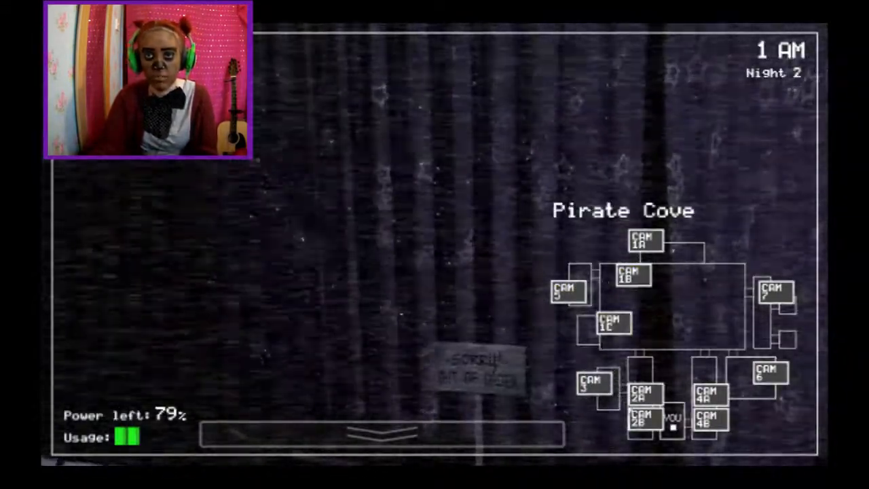
left_click(709, 419)
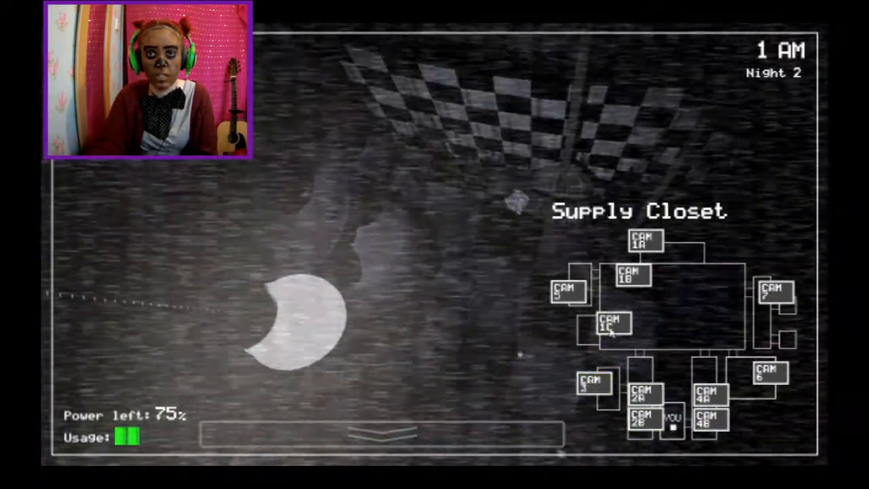
left_click(611, 325)
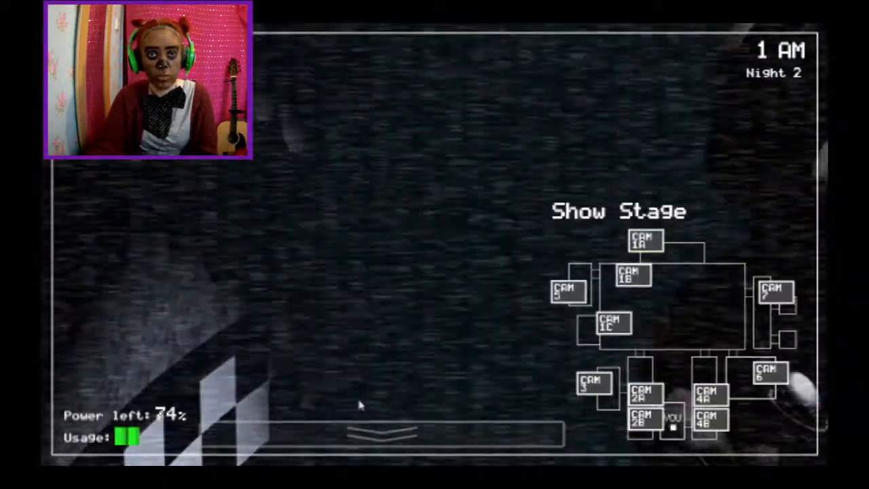
left_click(643, 240)
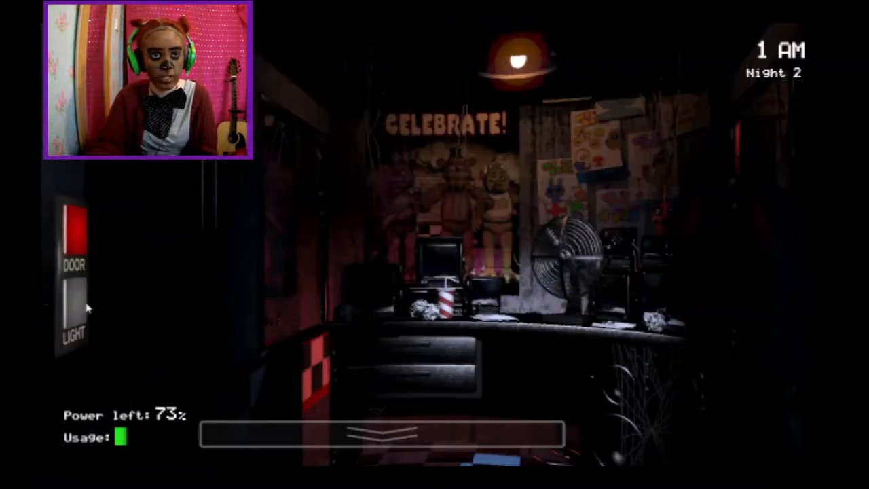
left_click(74, 233)
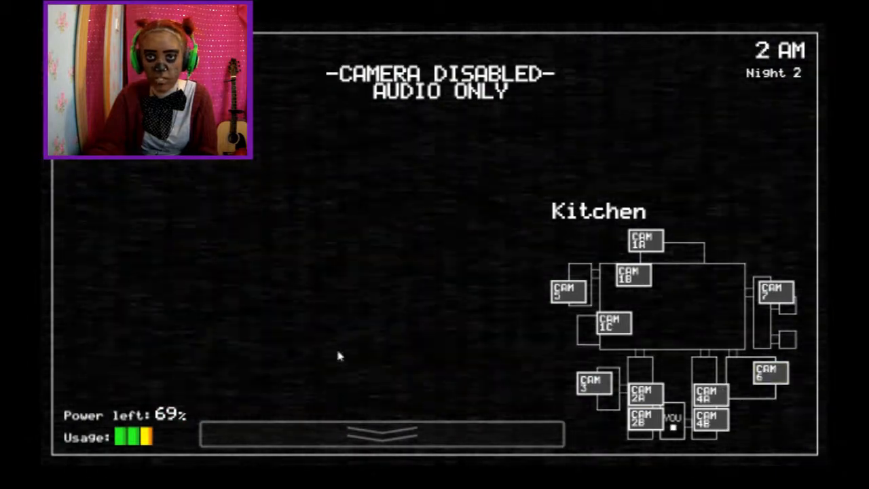
Step: Alternate between the office and quick looks at Pirate Cove, East Hall Corner and Supply Closet
left_click(644, 239)
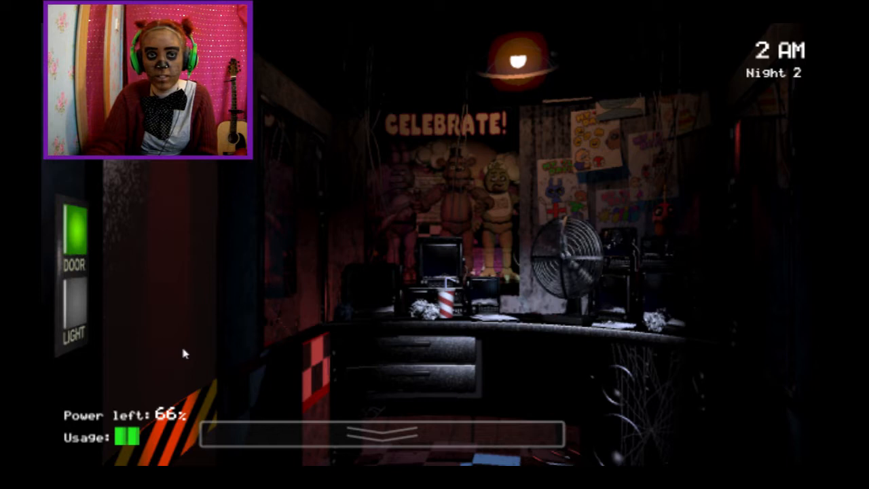
left_click(73, 309)
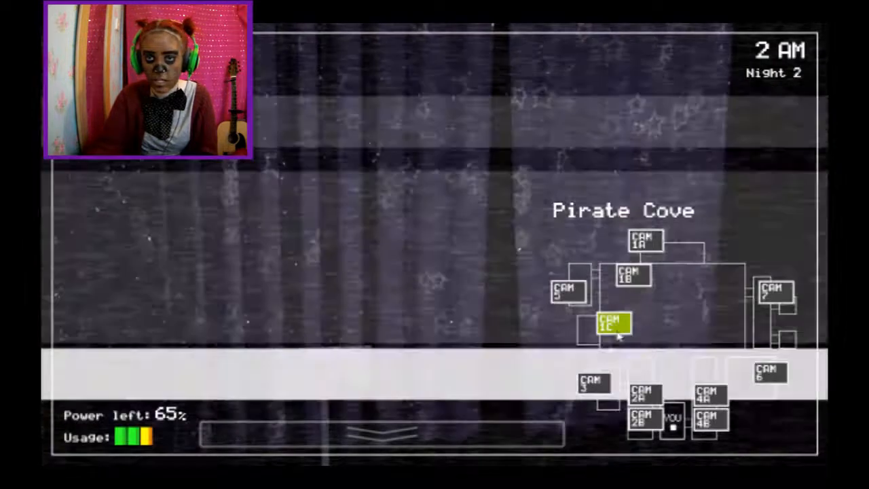
left_click(610, 325)
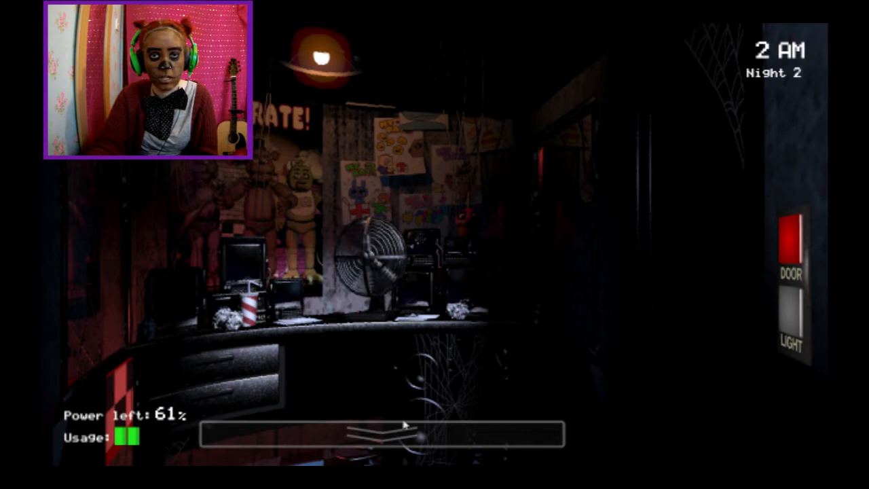
left_click(380, 433)
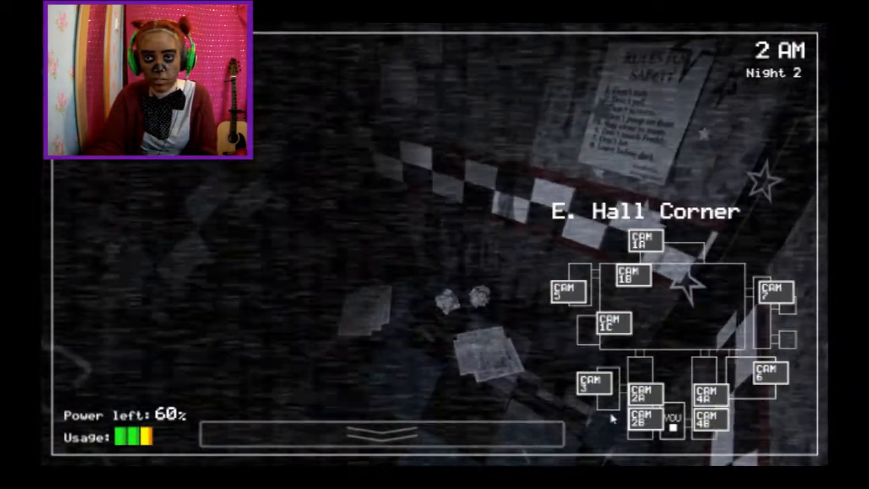
left_click(592, 383)
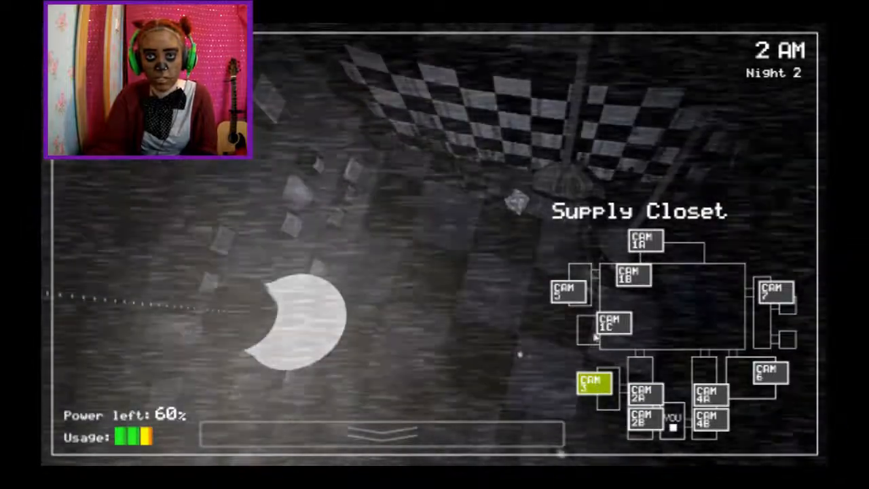
left_click(569, 292)
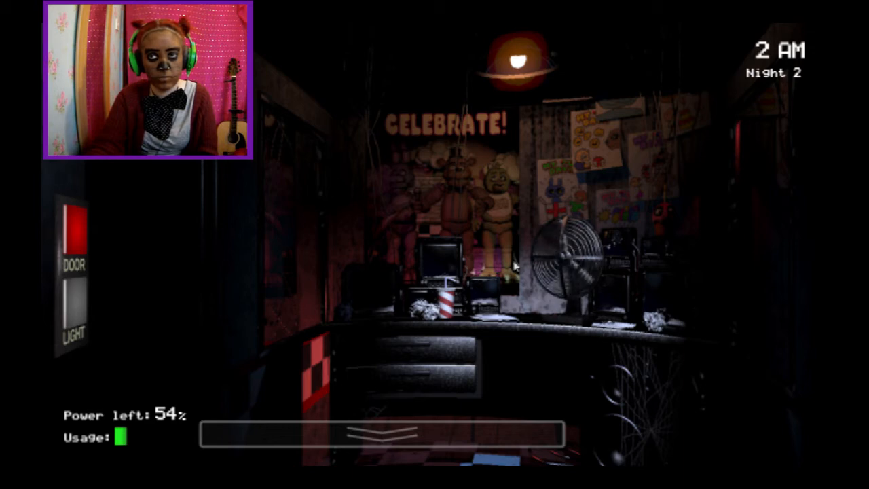
Step: Check the West Hall Corner, then raise the monitor onto the Show Stage and Dining Area feeds
left_click(381, 434)
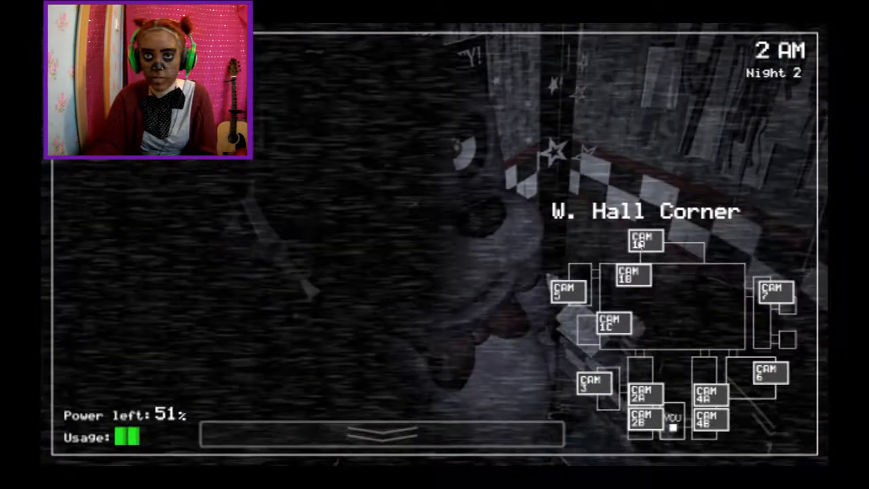
left_click(380, 433)
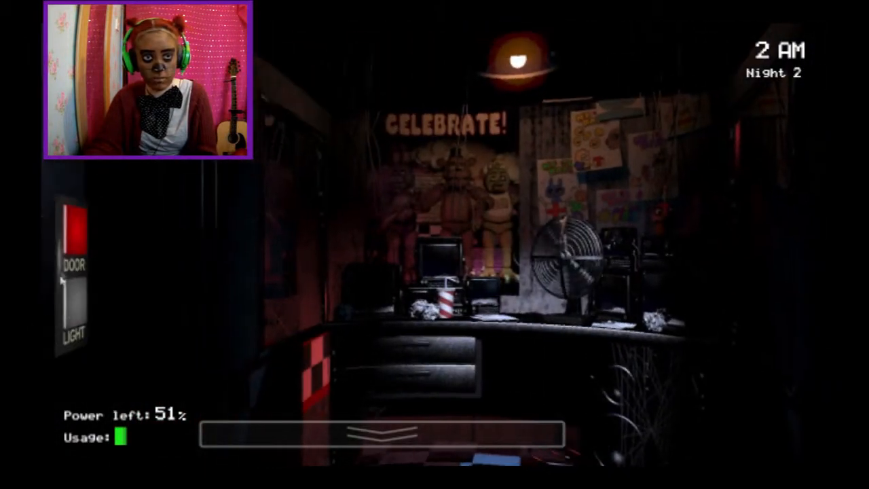
left_click(74, 231)
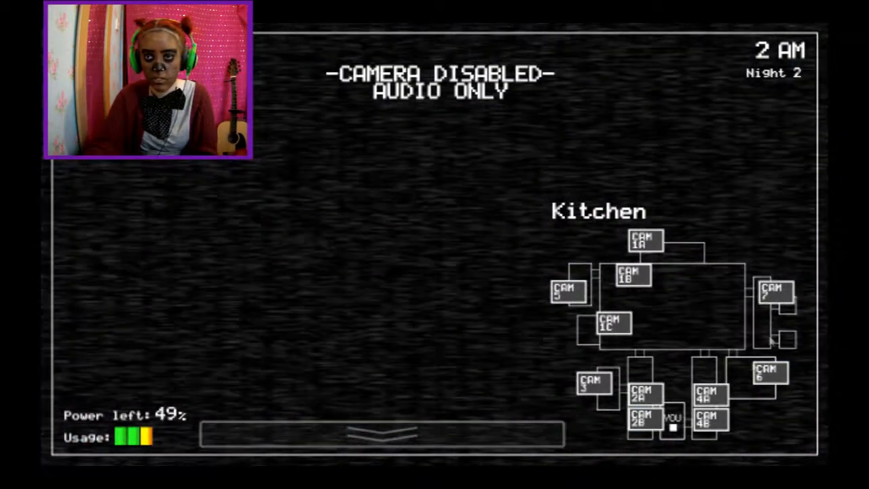
left_click(773, 291)
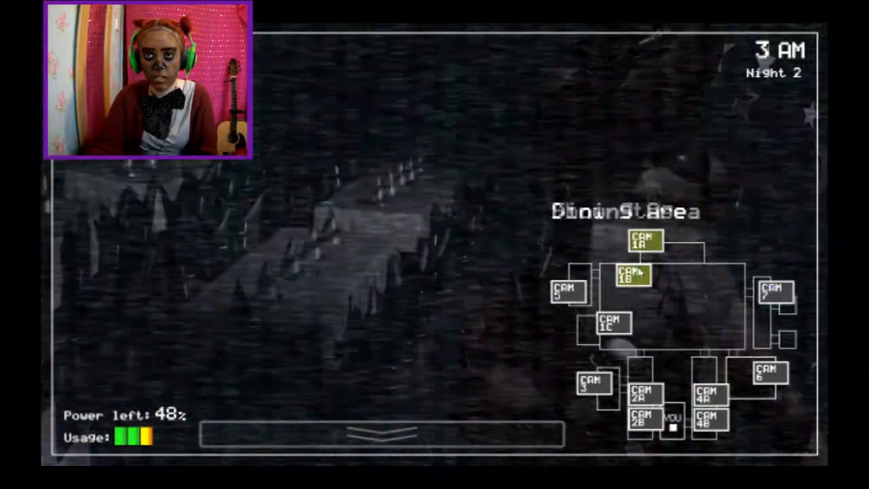
Step: Sweep West Hall, West Hall Corner, East Hall, Pirate Cove and Restrooms, then lower the monitor
left_click(644, 241)
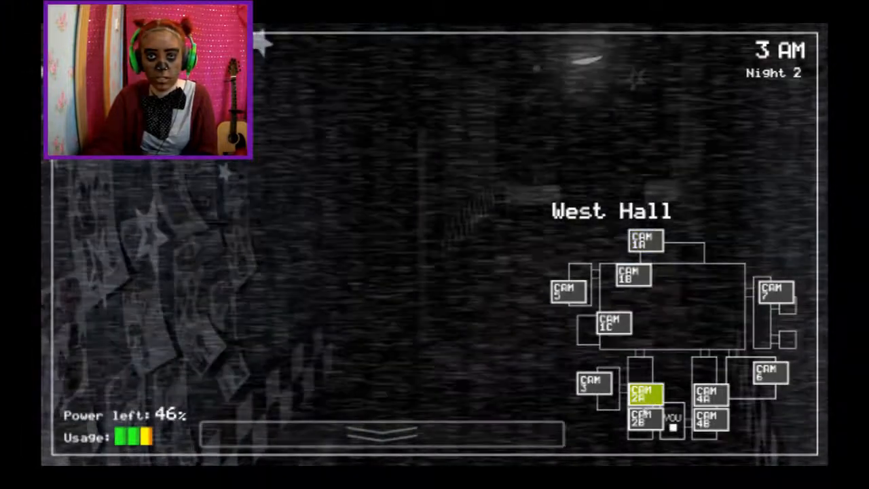
left_click(644, 414)
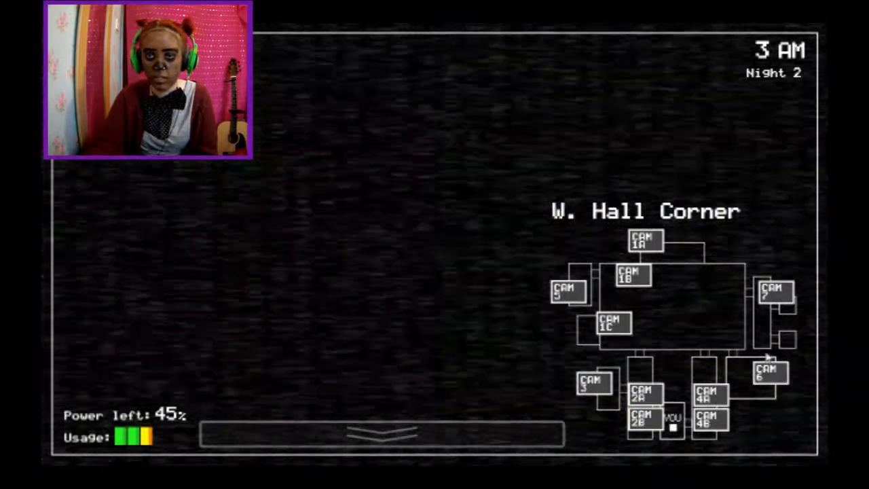
left_click(383, 431)
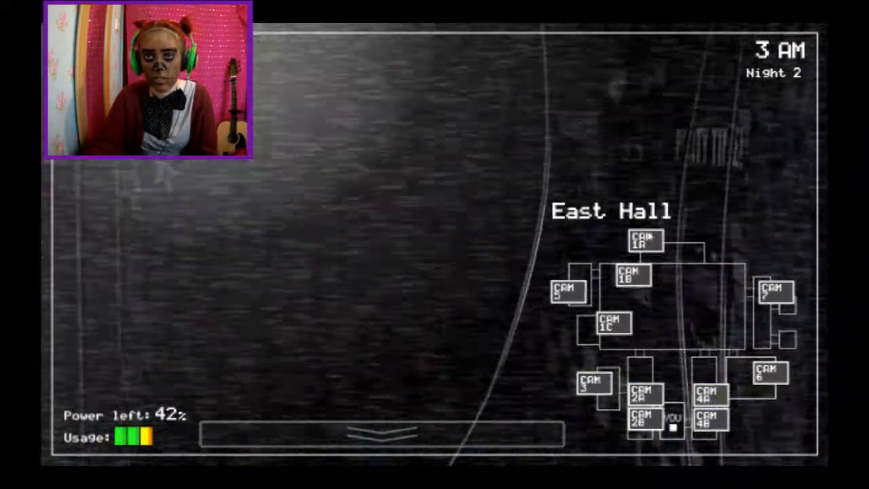
left_click(612, 325)
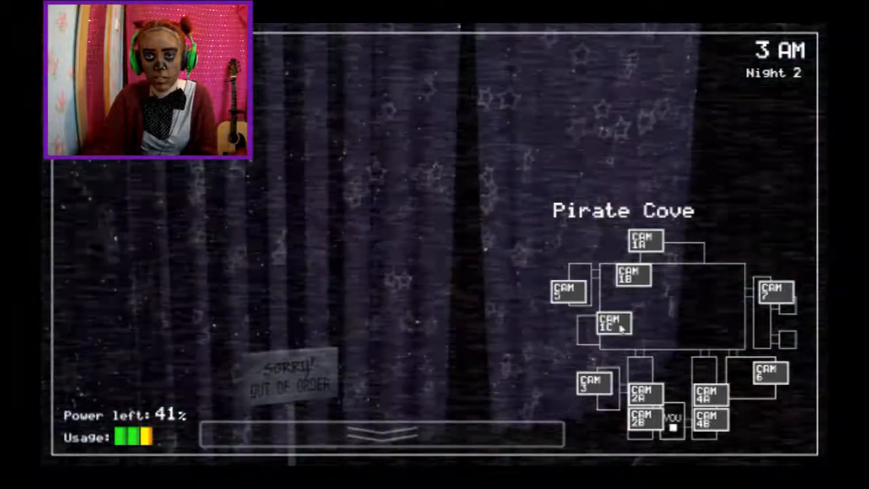
left_click(772, 292)
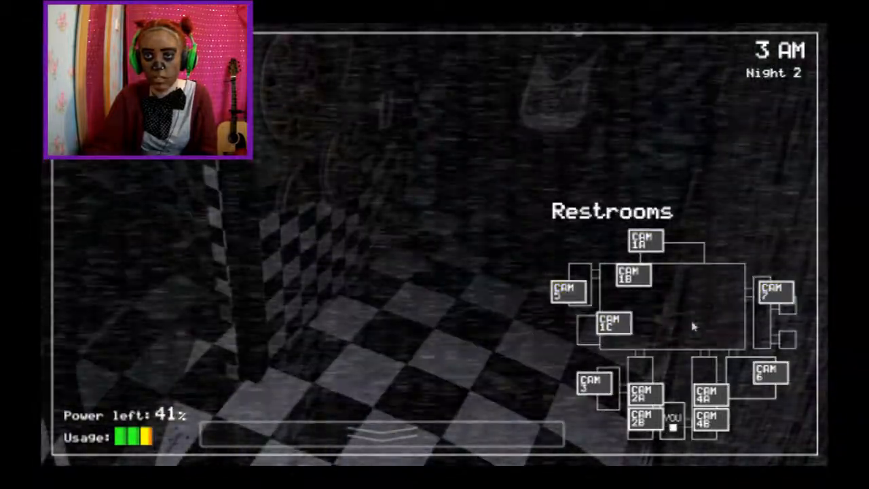
left_click(710, 393)
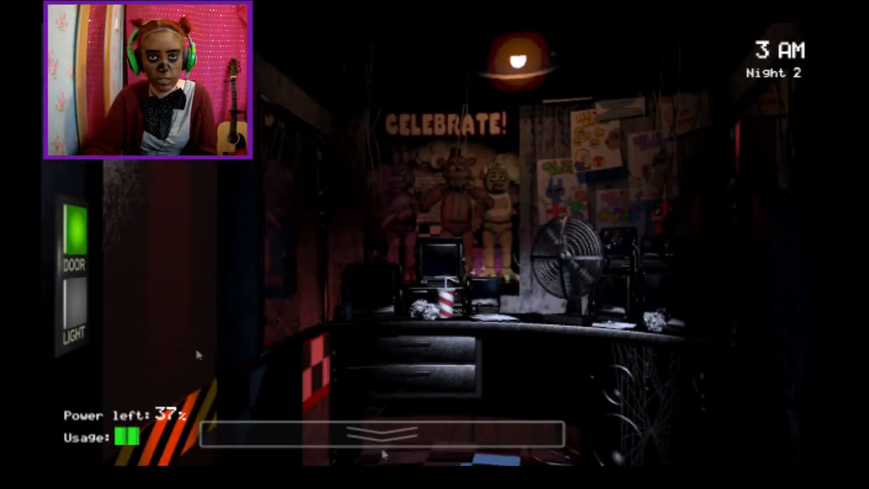
Step: Recheck Pirate Cove and West Hall between office glances, then listen in on the Kitchen
left_click(74, 230)
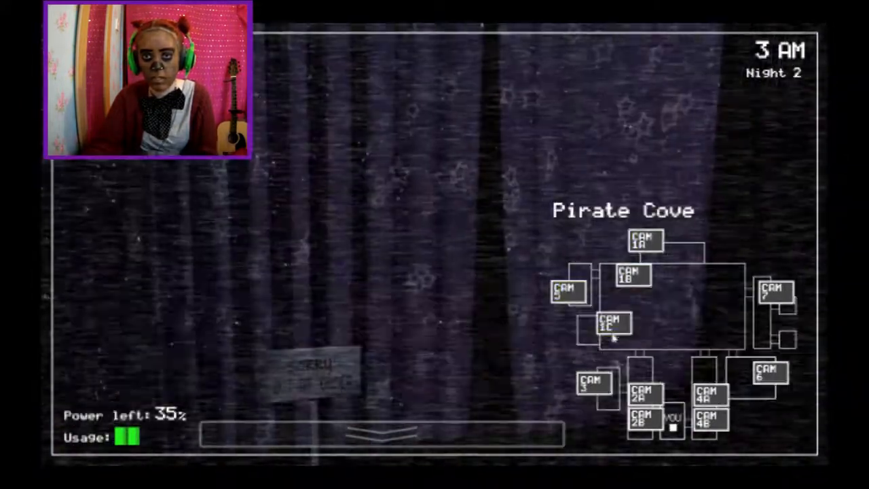
left_click(382, 435)
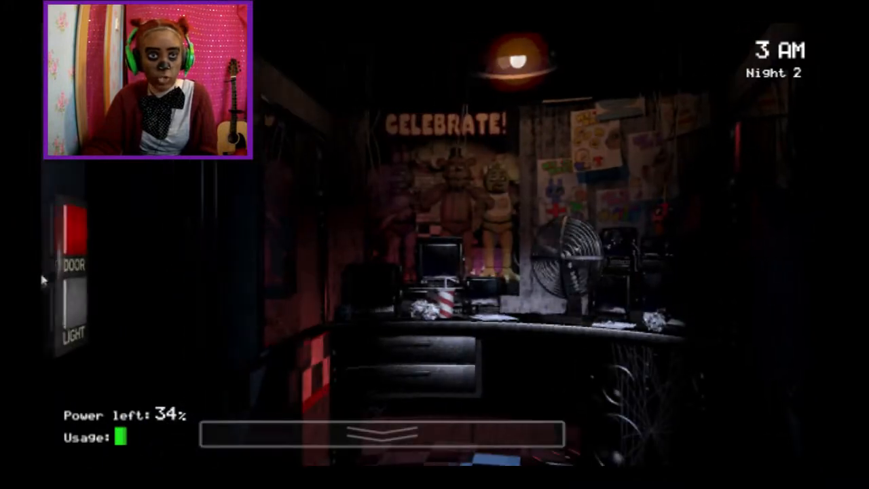
left_click(74, 231)
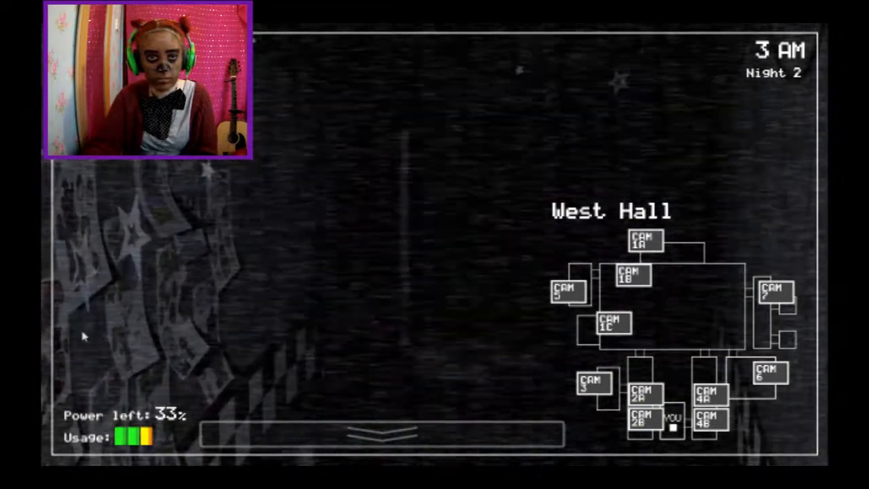
left_click(380, 434)
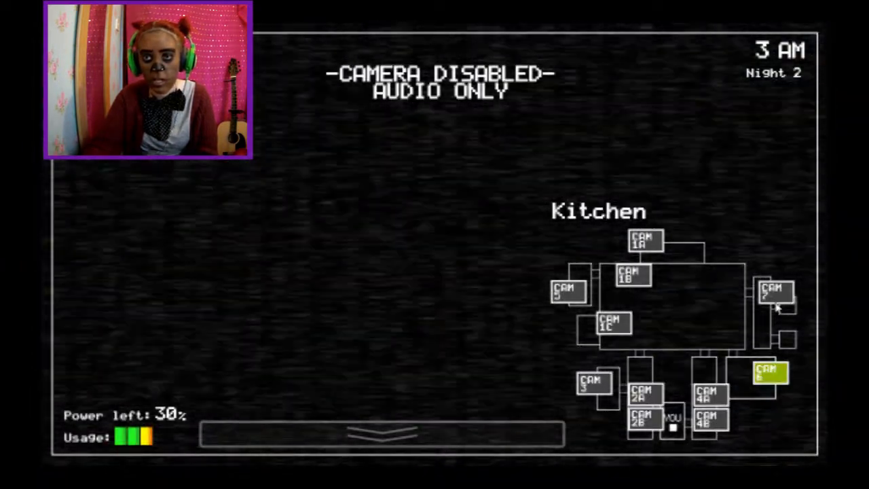
Step: Check the Show Stage twice, return to the office, then view Supply Closet and East Hall
left_click(631, 277)
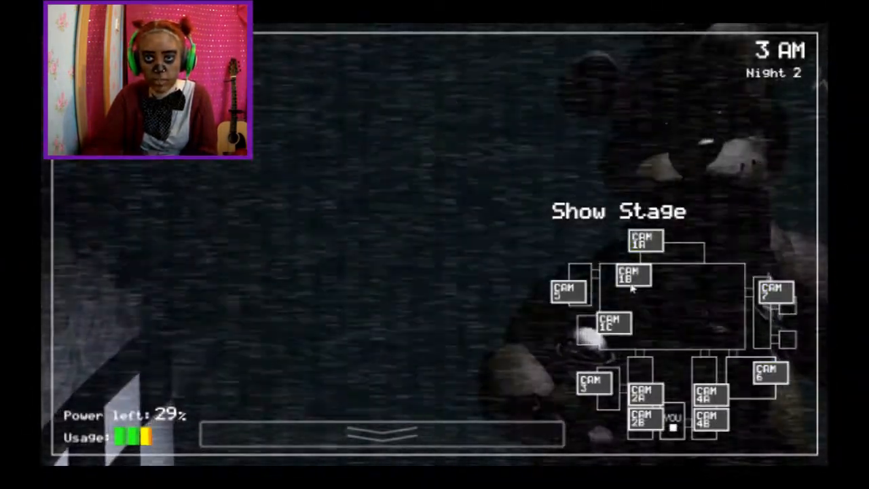
left_click(644, 239)
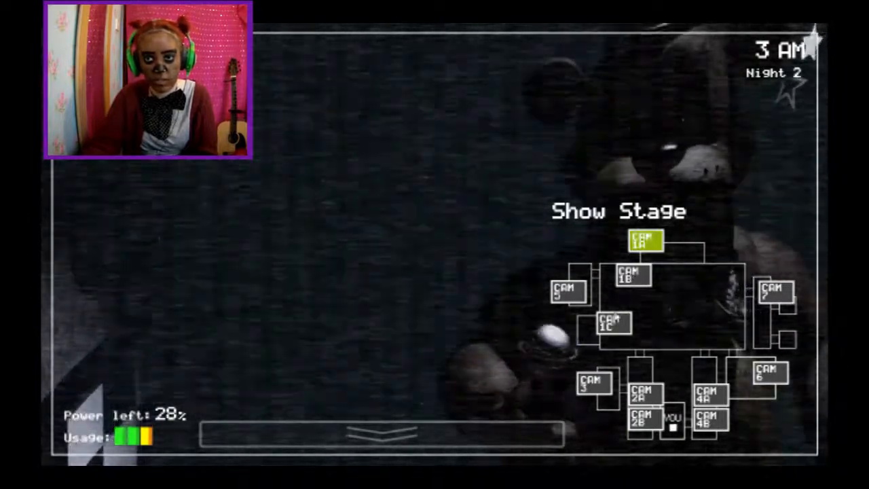
left_click(644, 394)
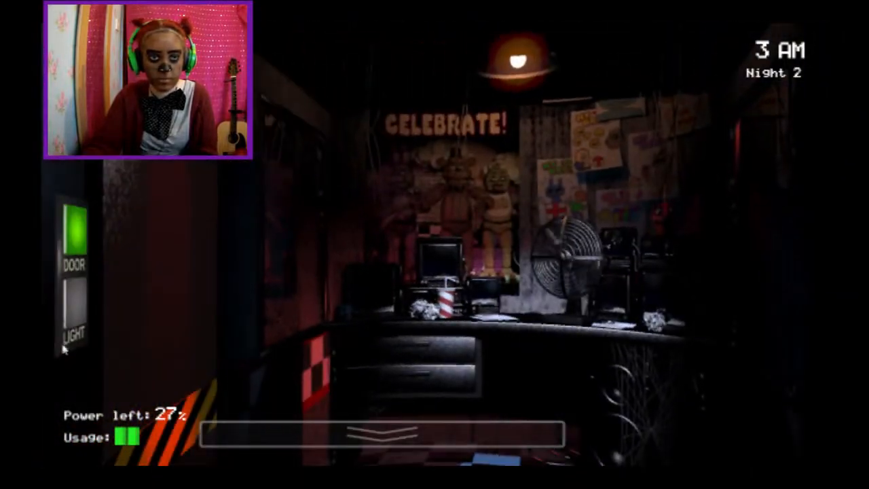
left_click(75, 230)
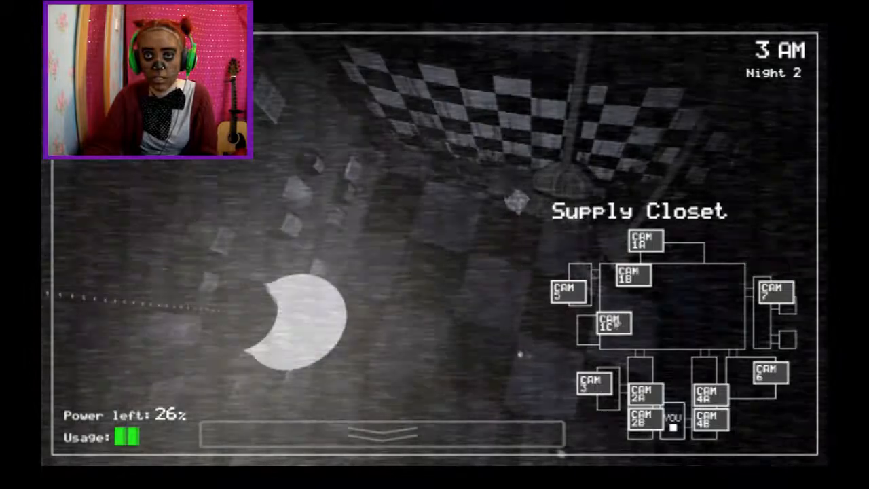
left_click(644, 242)
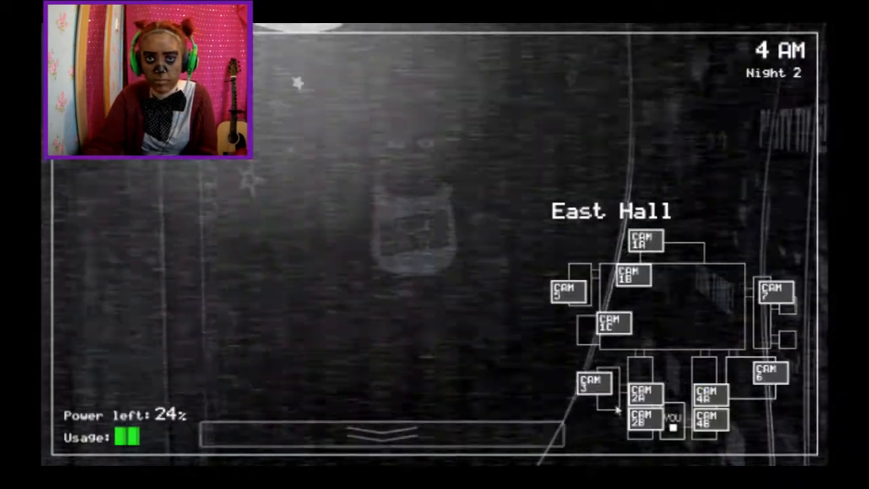
Step: Check West Hall and the Supply Closet, then lower the monitor to watch the office
left_click(645, 394)
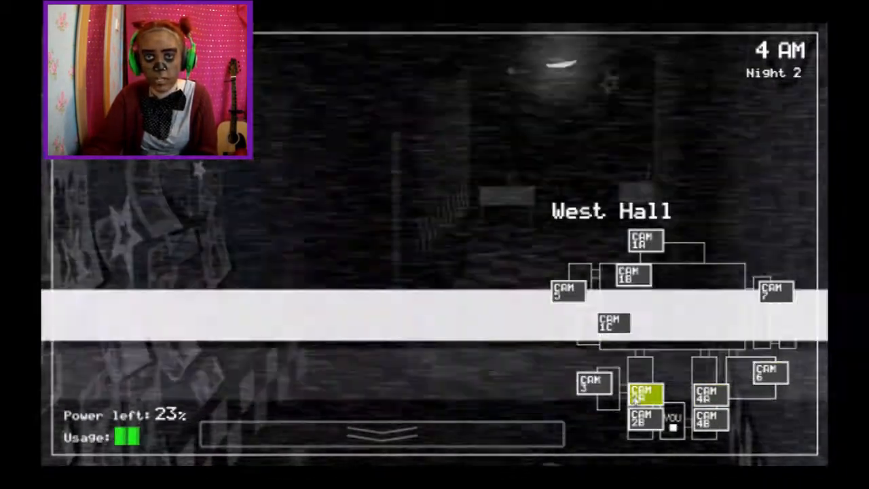
left_click(593, 386)
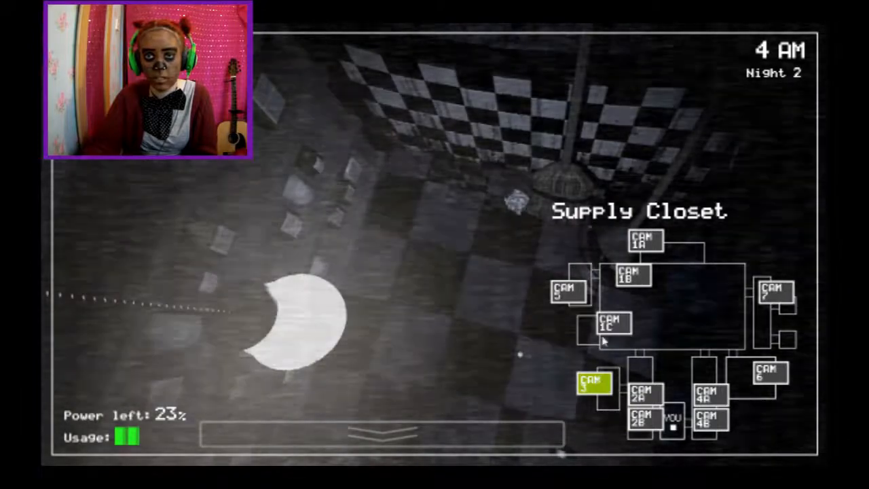
left_click(595, 383)
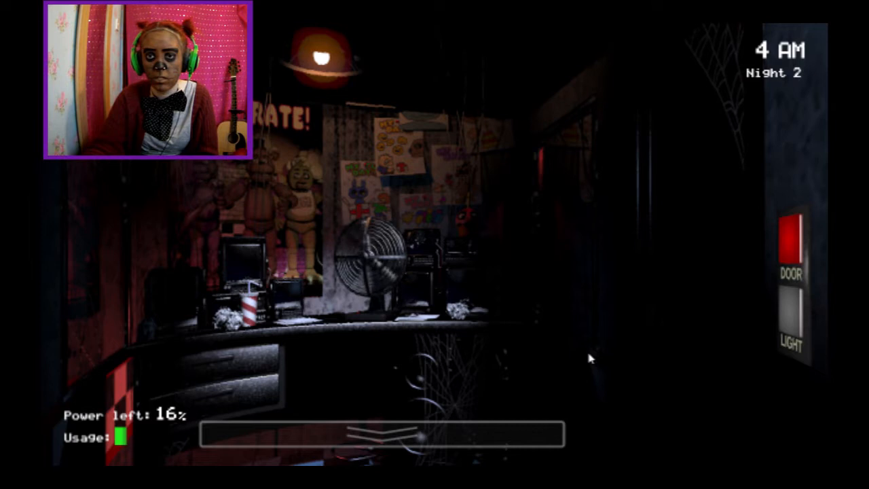
mouse_move(638, 353)
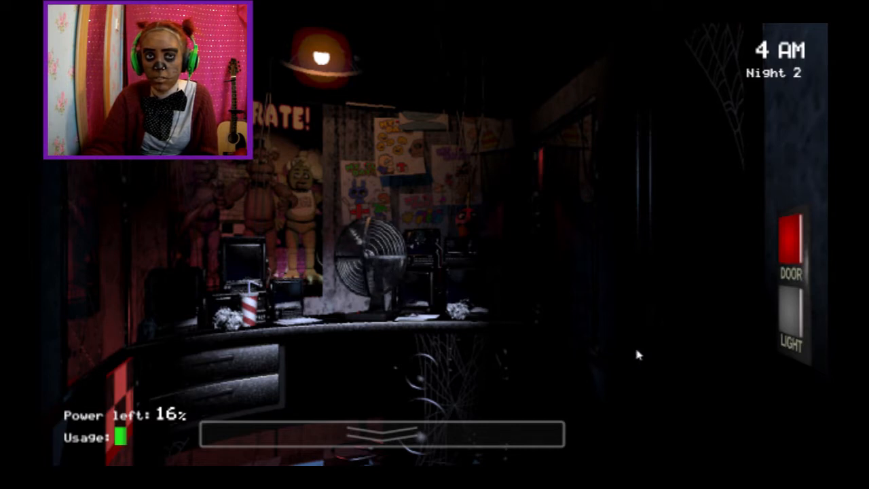
mouse_move(596, 338)
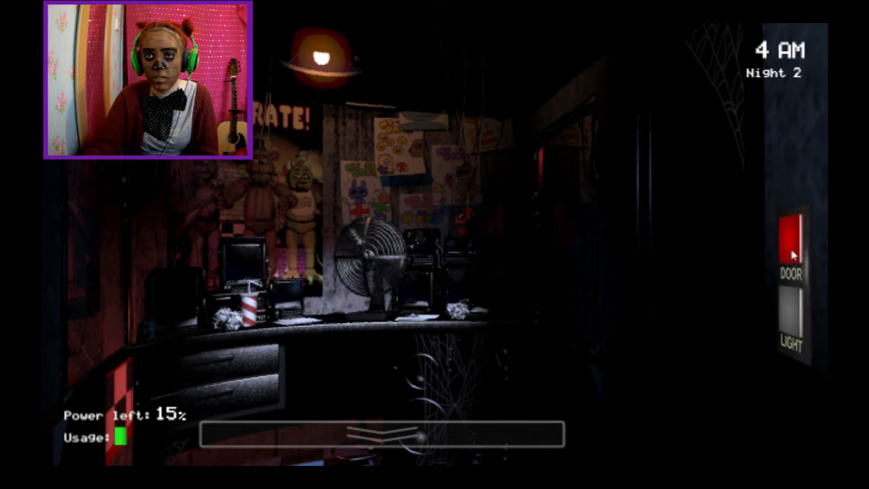
mouse_move(689, 279)
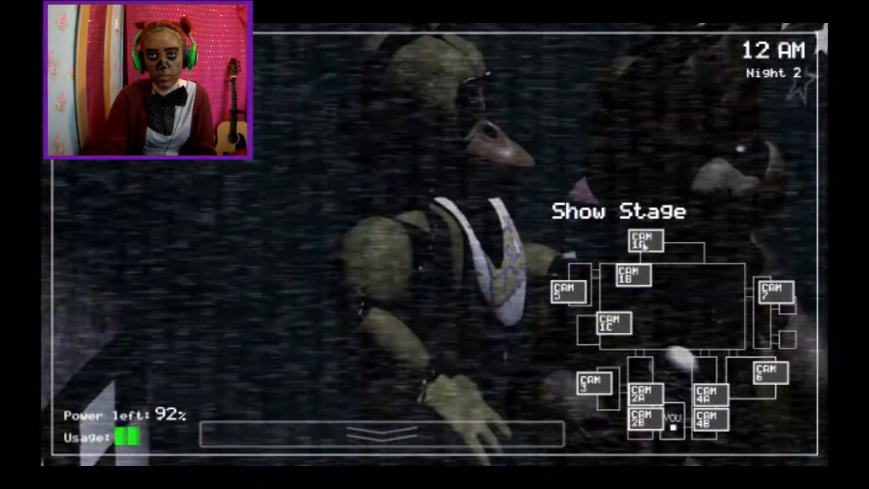
Step: Check the Supply Closet, Dining Area, Pirate Cove and Dining Area feeds, then lower the monitor
left_click(593, 383)
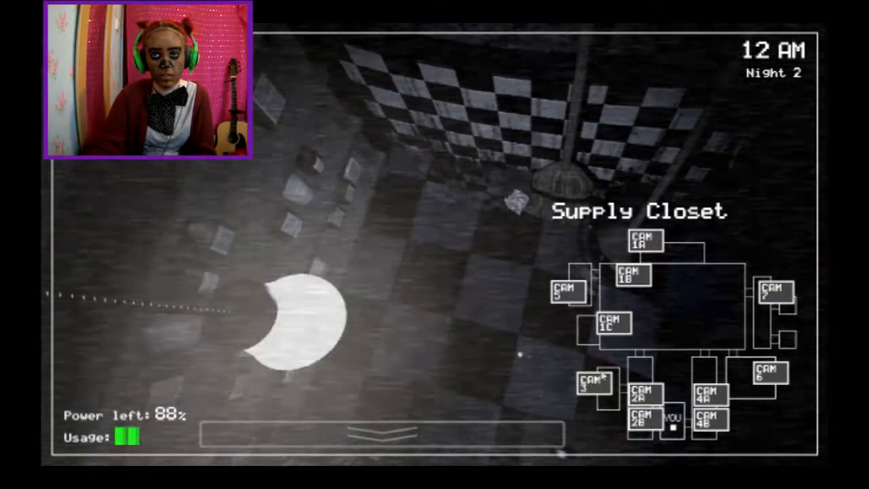
left_click(630, 277)
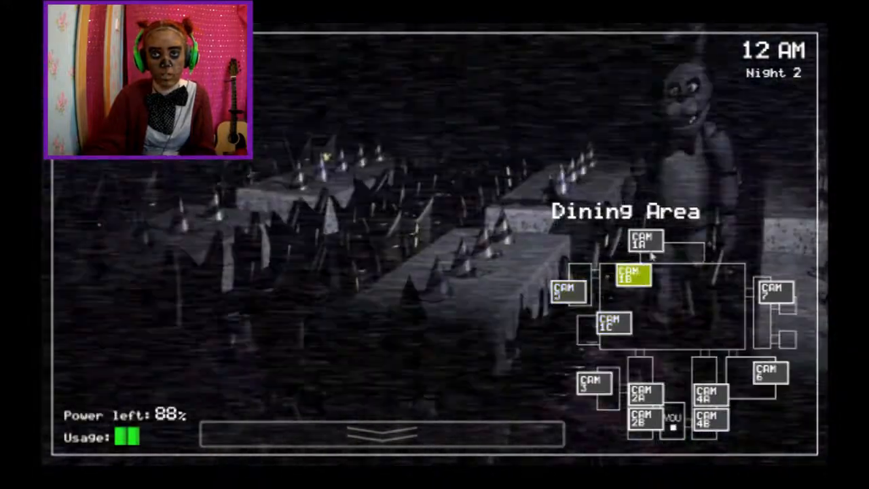
left_click(644, 242)
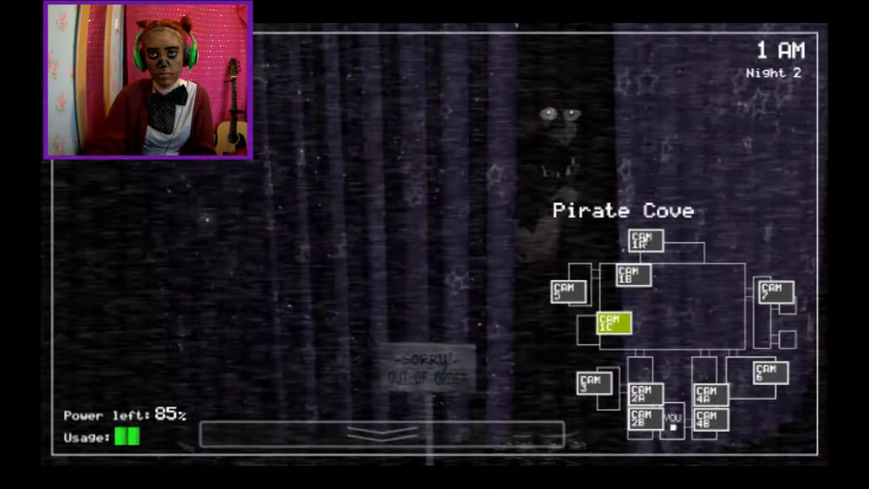
left_click(631, 274)
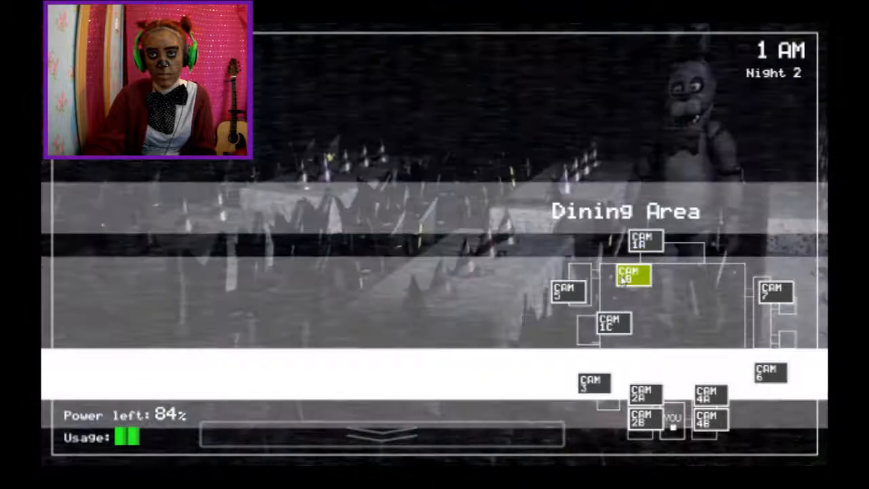
left_click(383, 435)
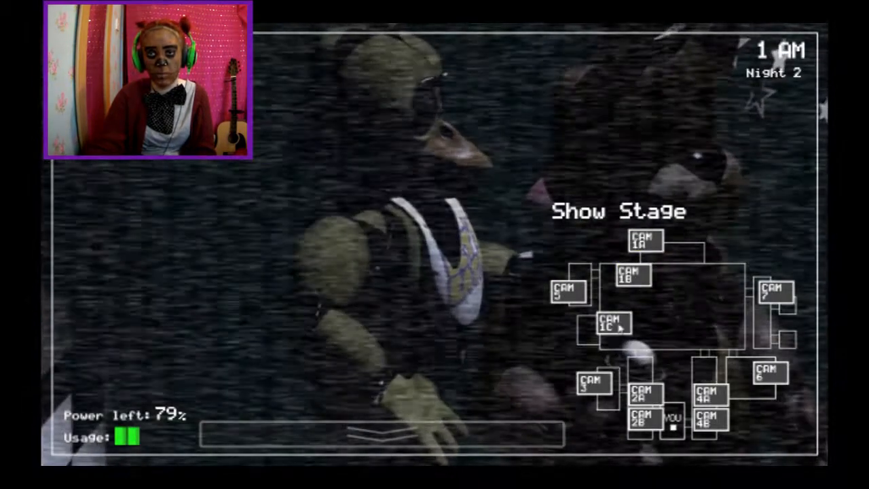
Step: Lower the monitor, raise it briefly, then lower it again to watch the office
left_click(627, 274)
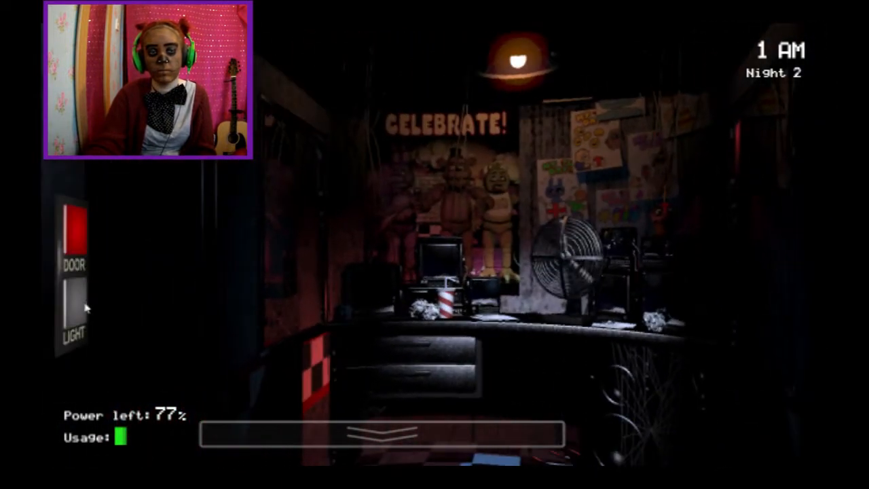
left_click(382, 437)
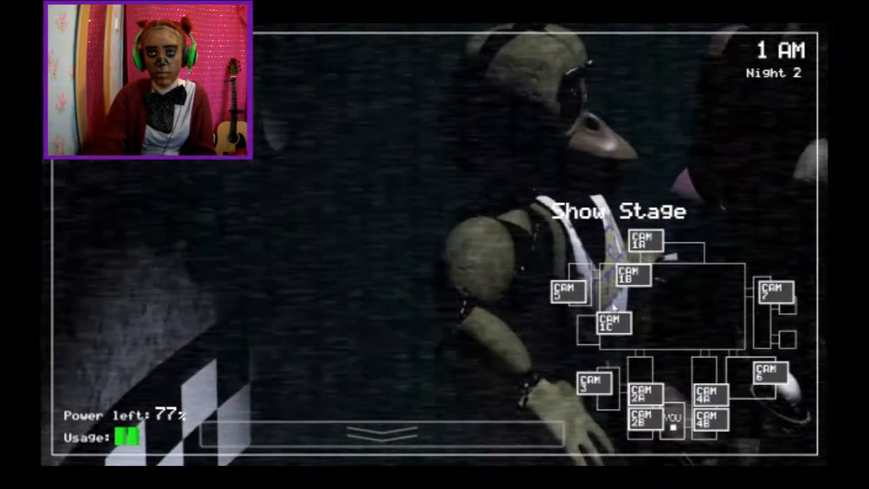
left_click(380, 434)
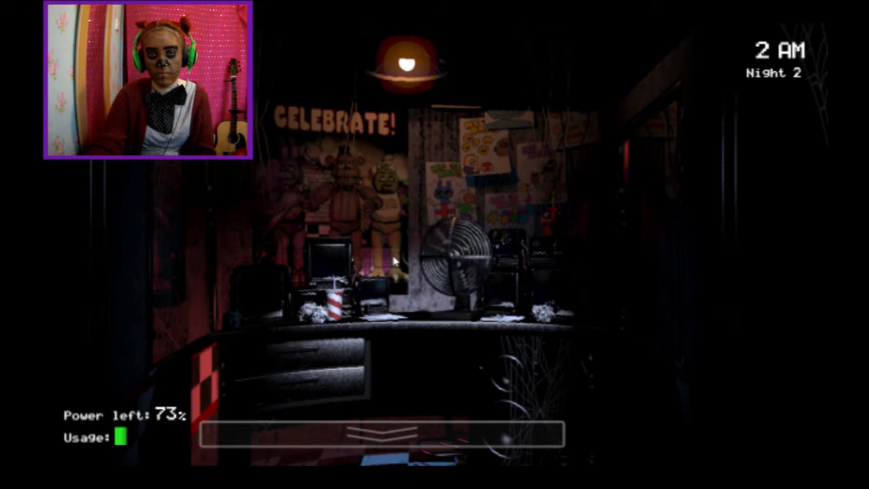
Step: Sweep West Hall Corner, East Hall, Supply Closet and Kitchen feeds, then put the cameras away
left_click(380, 437)
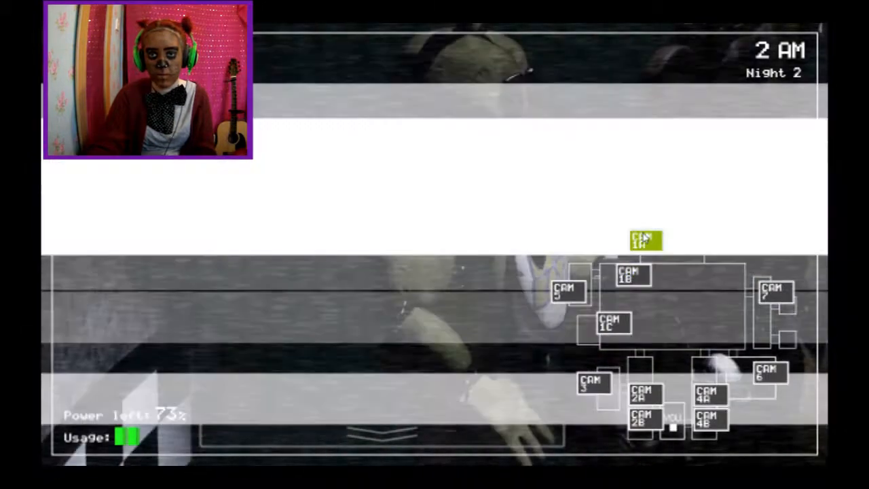
left_click(643, 392)
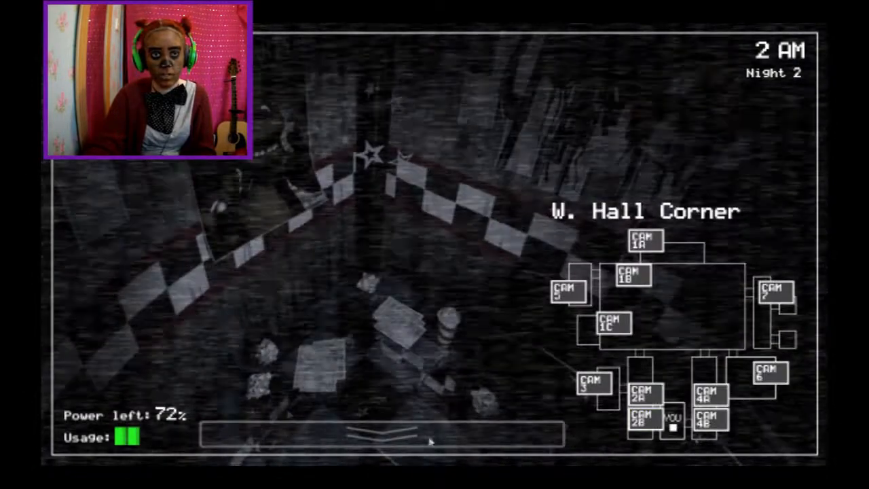
left_click(380, 436)
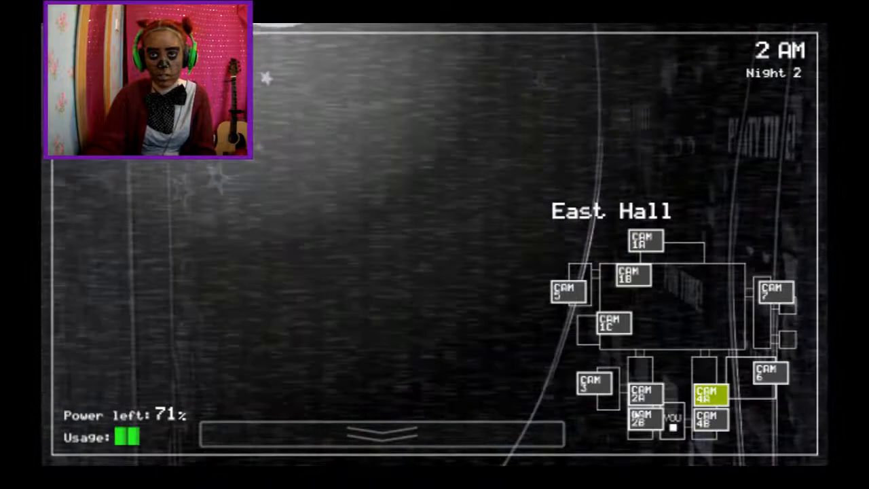
left_click(592, 383)
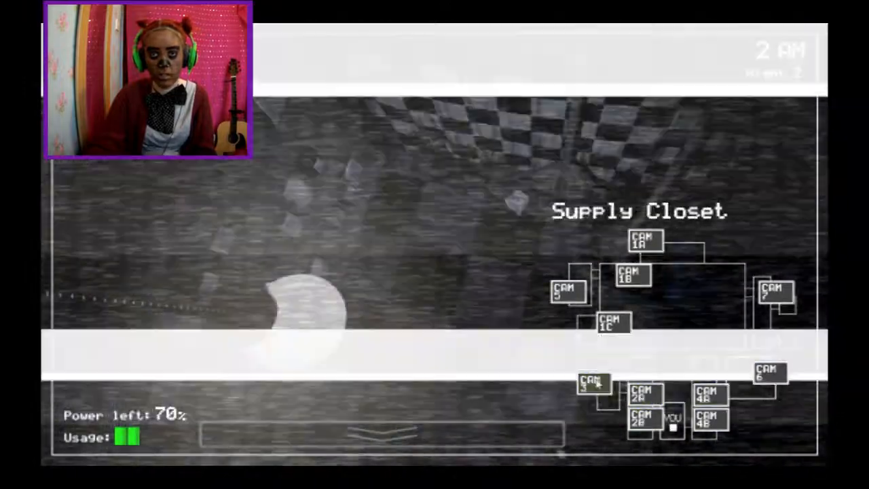
left_click(613, 323)
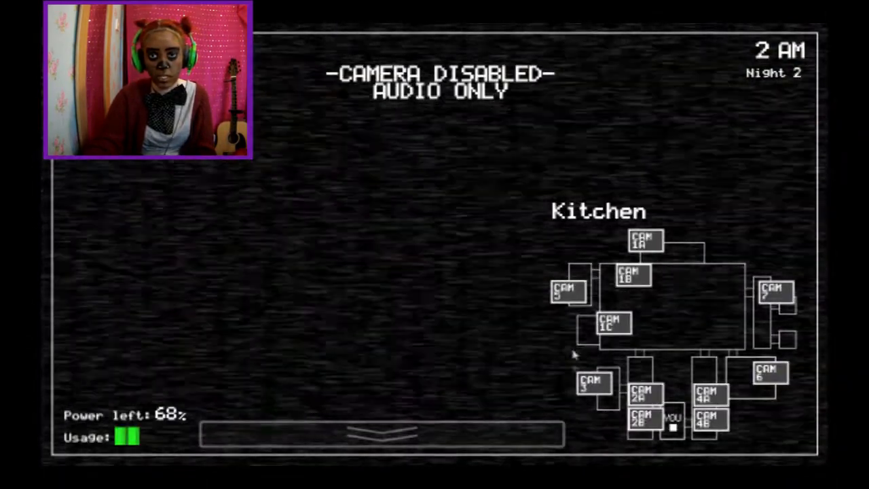
left_click(644, 394)
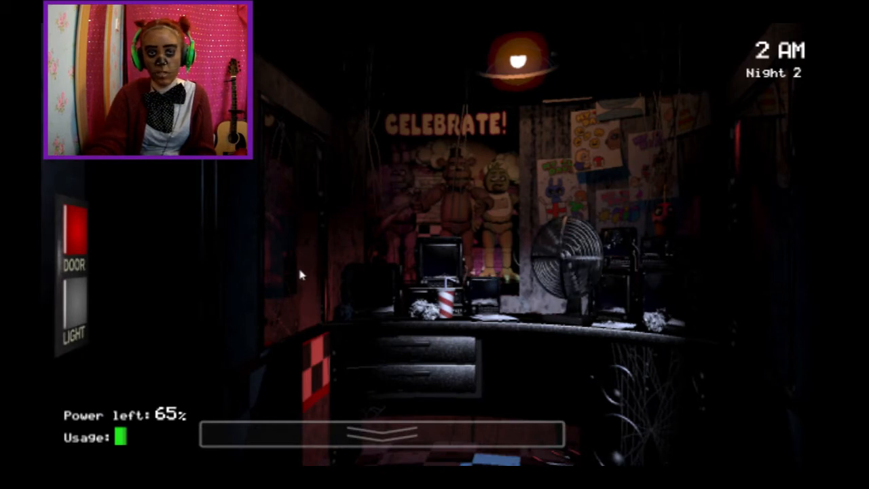
mouse_move(193, 265)
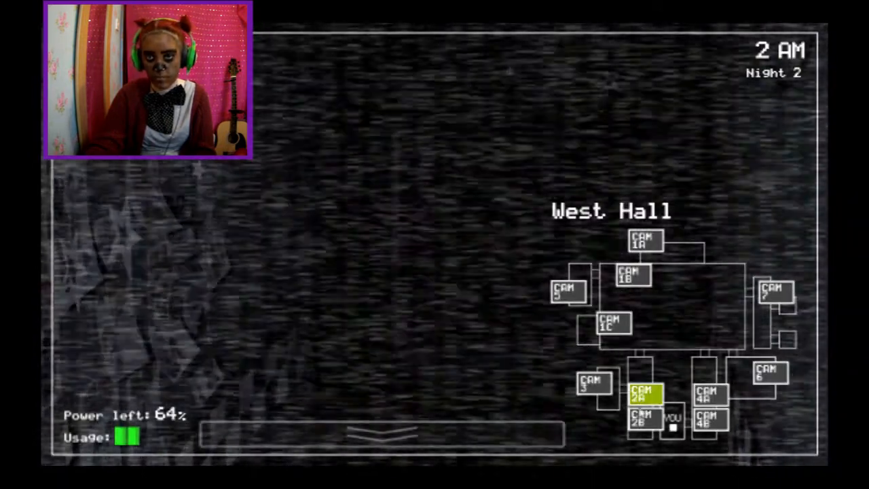
Step: Lower the monitor, peek at Pirate Cove, then return to the office view
left_click(644, 241)
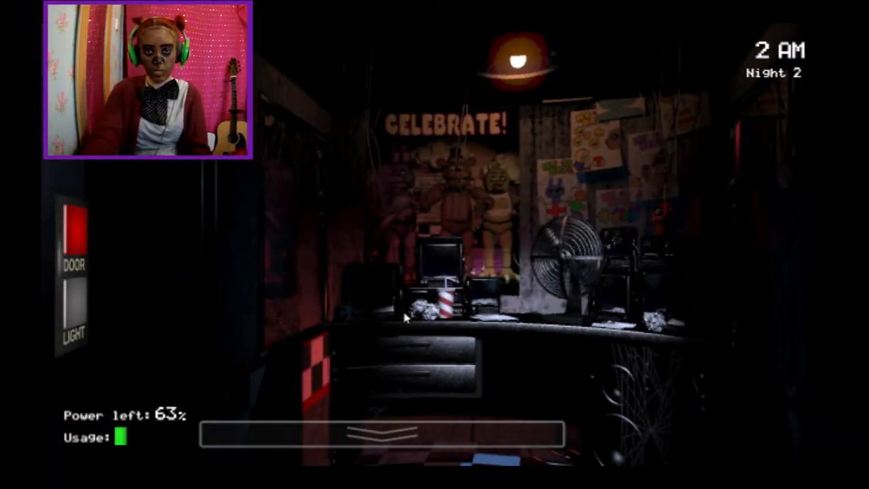
mouse_move(251, 313)
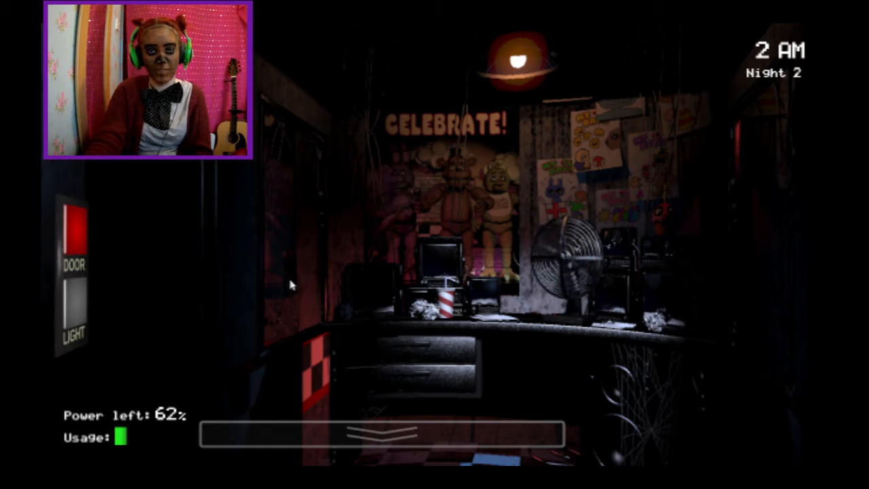
left_click(383, 434)
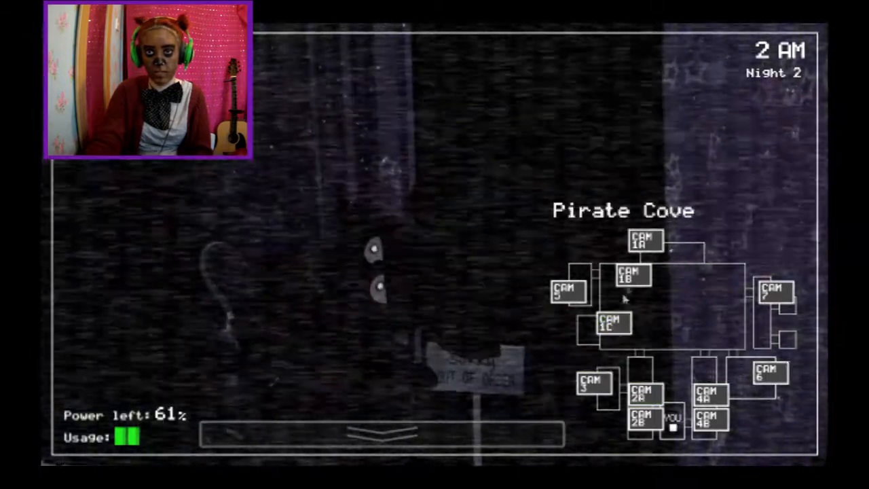
left_click(643, 241)
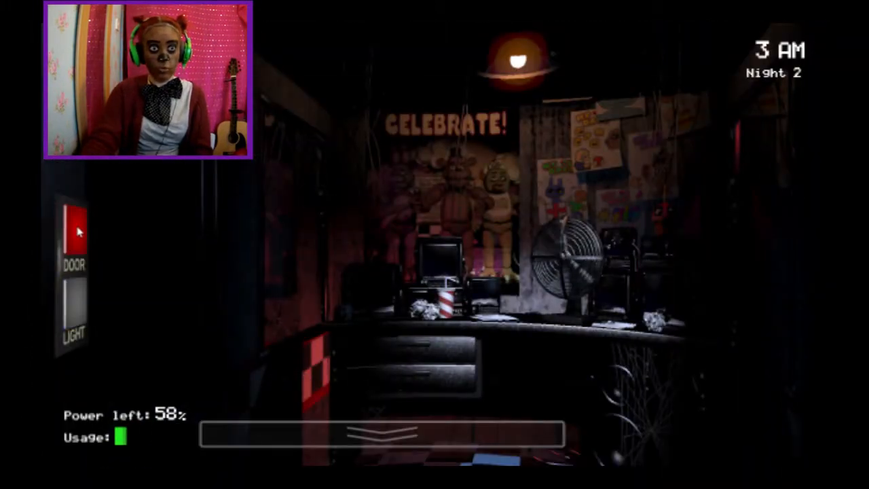
left_click(73, 231)
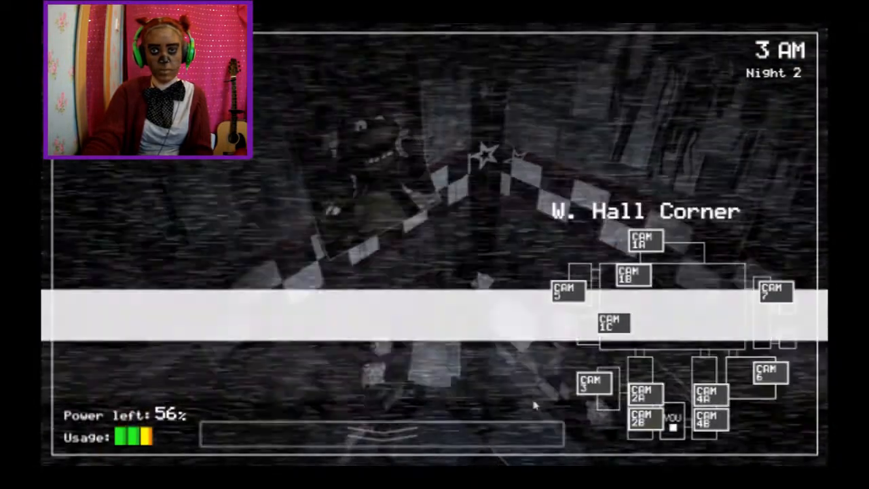
left_click(769, 372)
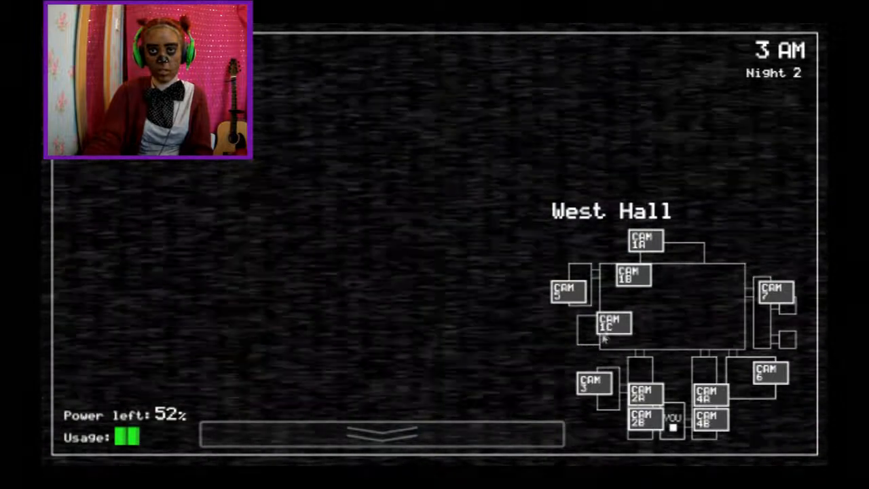
left_click(383, 434)
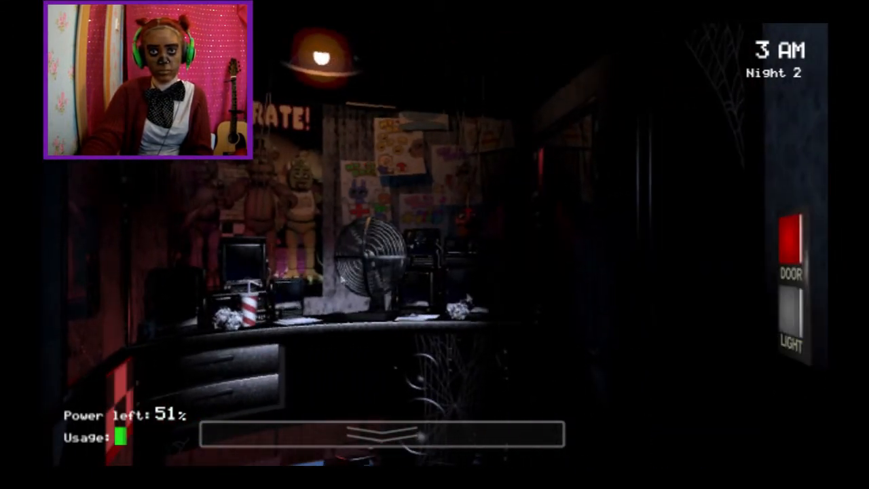
left_click(383, 438)
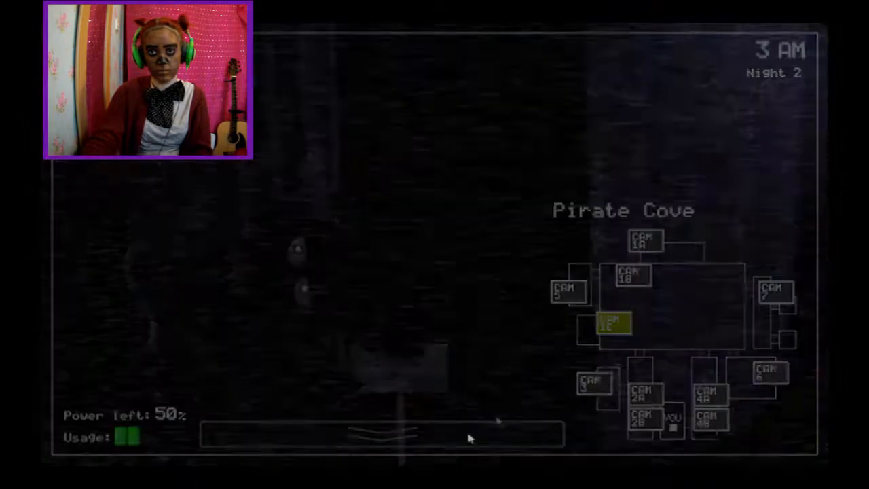
left_click(380, 434)
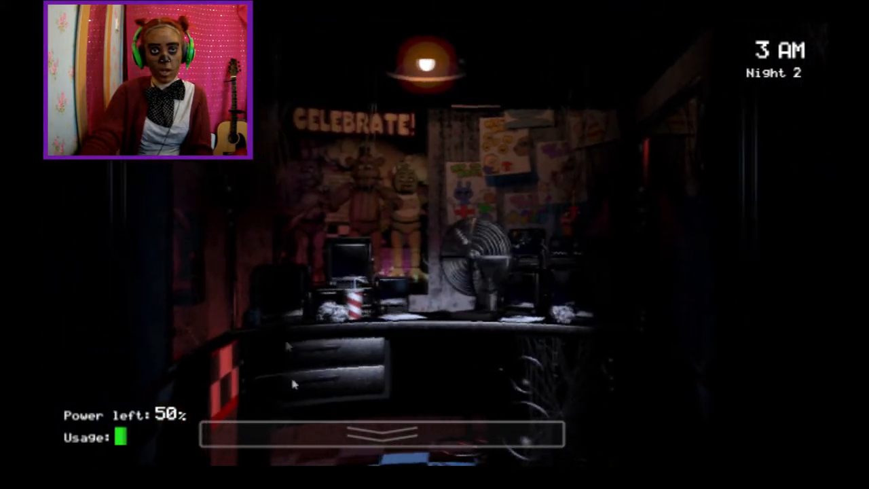
left_click(381, 433)
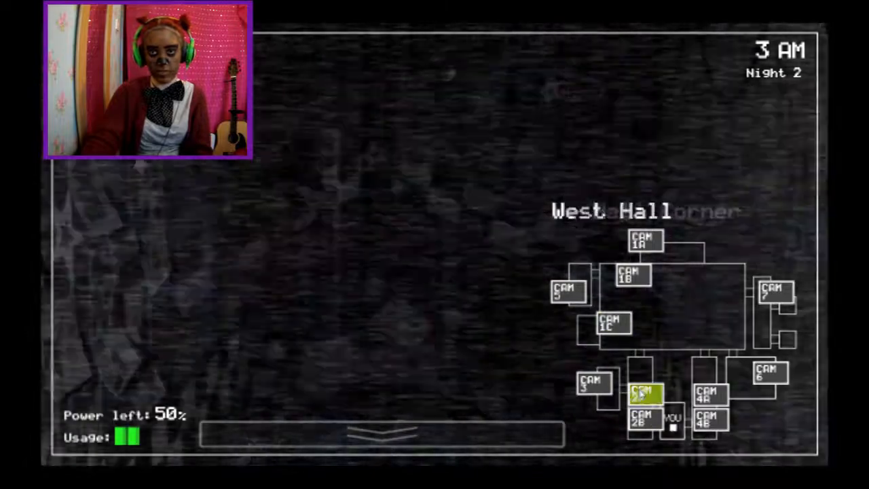
left_click(644, 394)
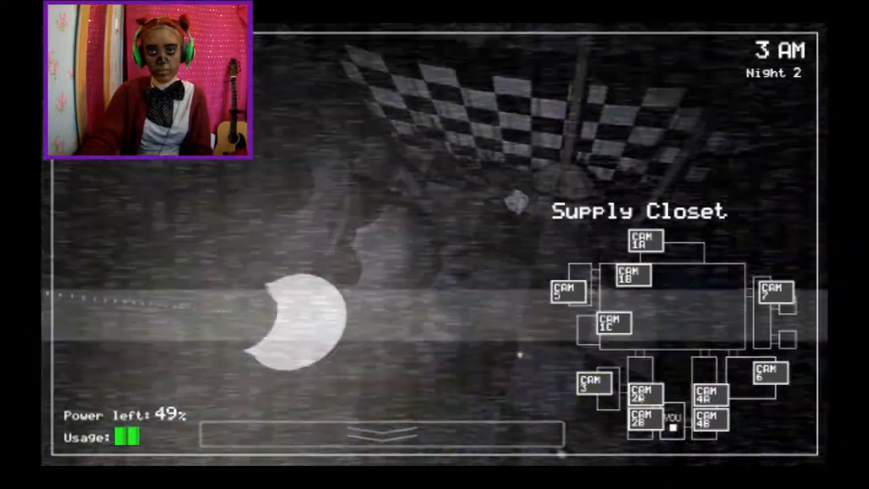
left_click(709, 418)
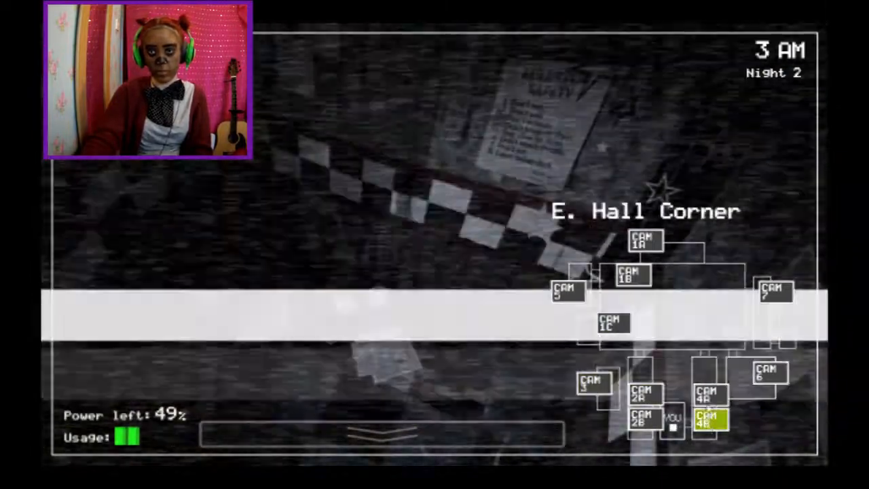
left_click(644, 241)
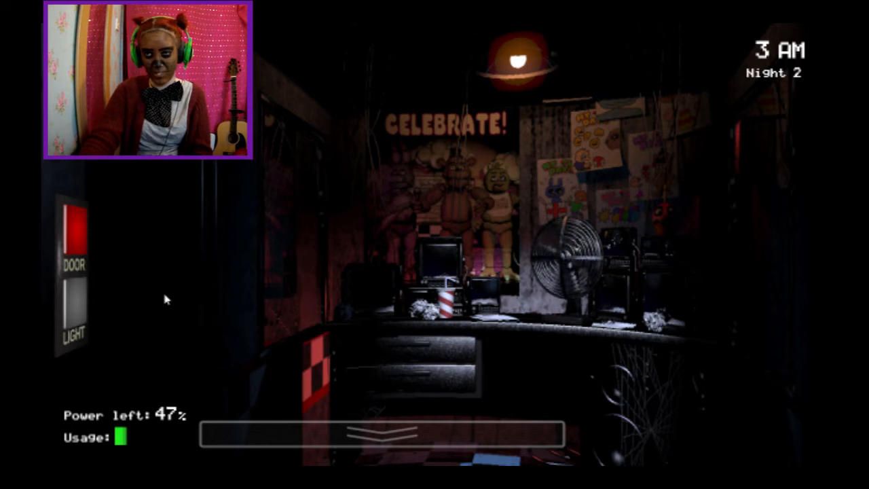
Step: Light the left doorway to reveal Bonnie, then shut the left door
left_click(75, 310)
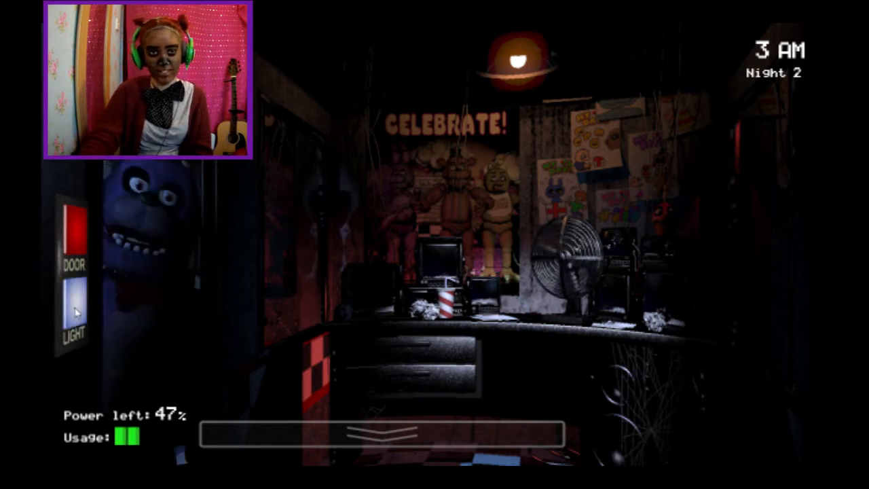
left_click(73, 224)
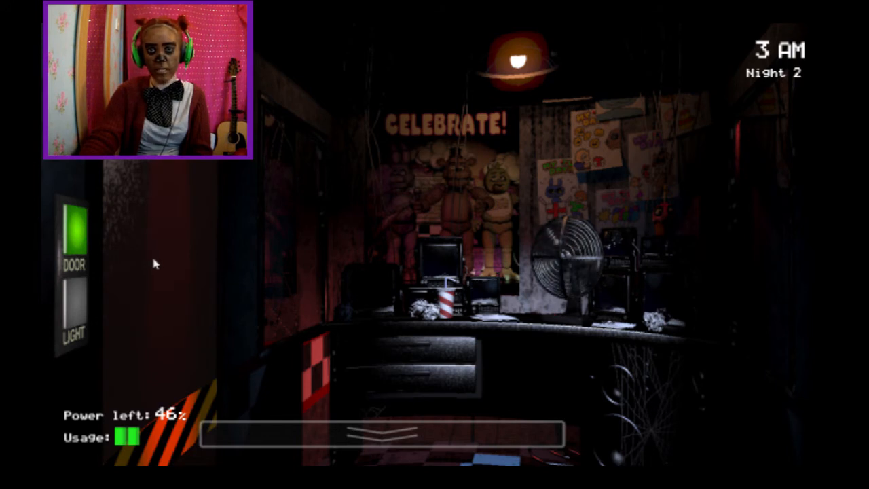
mouse_move(89, 307)
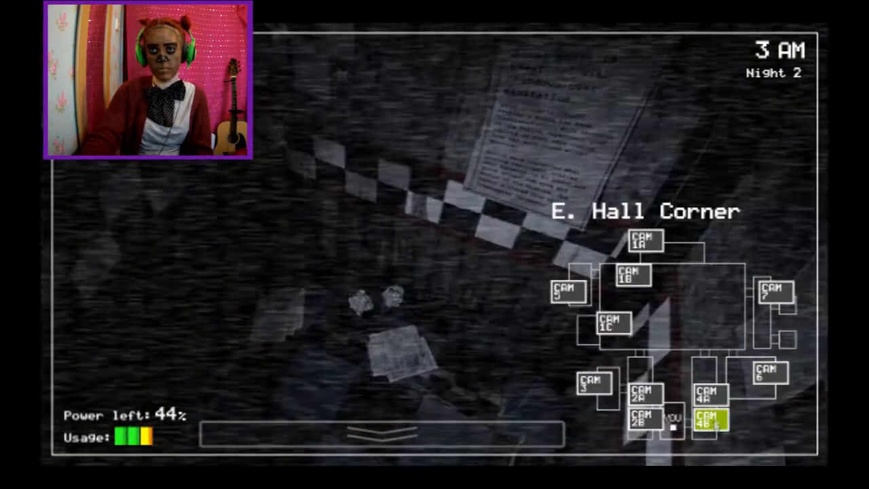
Step: Check the Show Stage, Pirate Cove and Supply Closet feeds, then lower the monitor
left_click(644, 240)
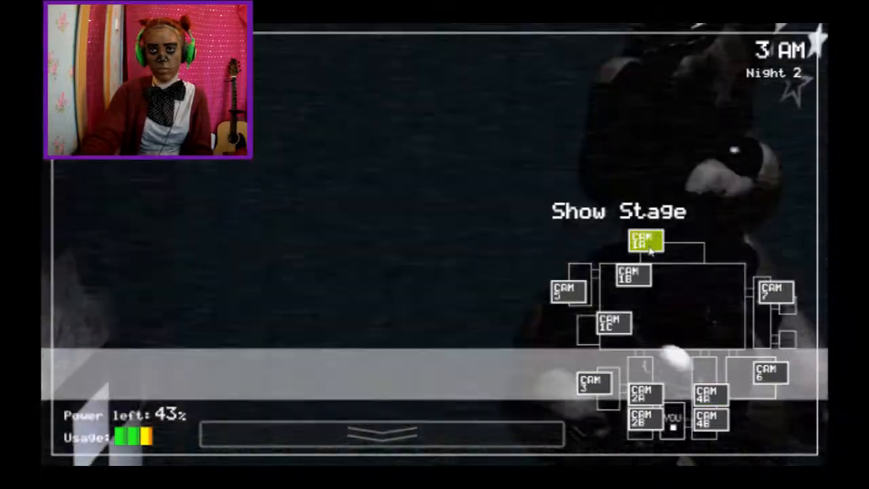
left_click(611, 325)
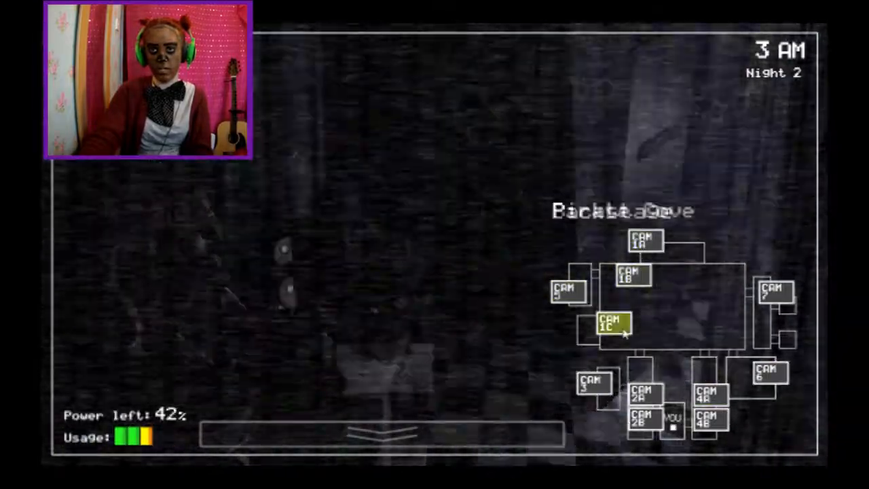
left_click(592, 383)
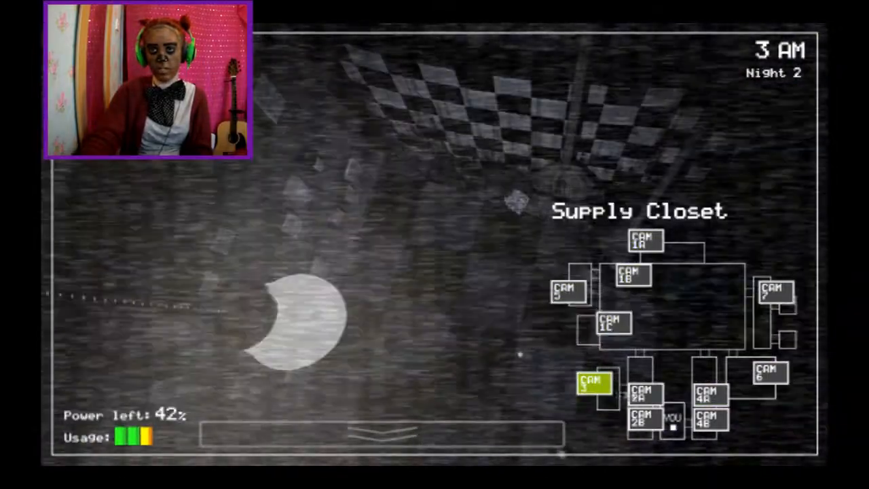
left_click(643, 419)
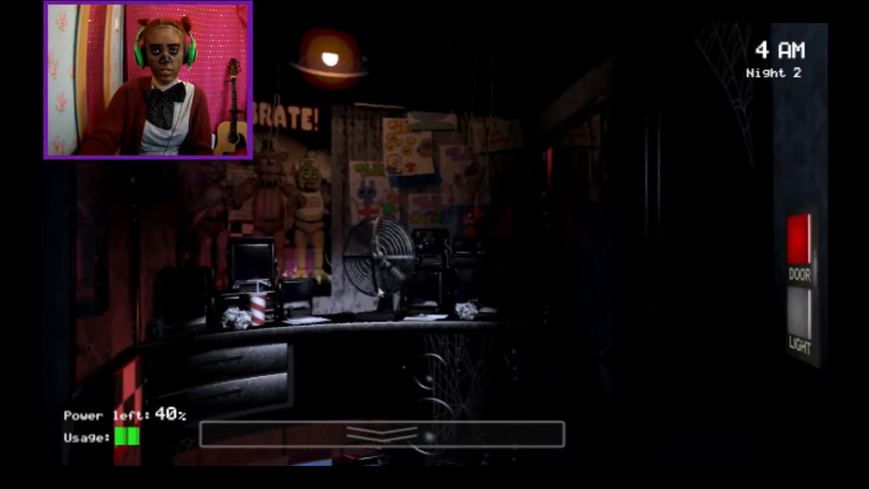
left_click(799, 326)
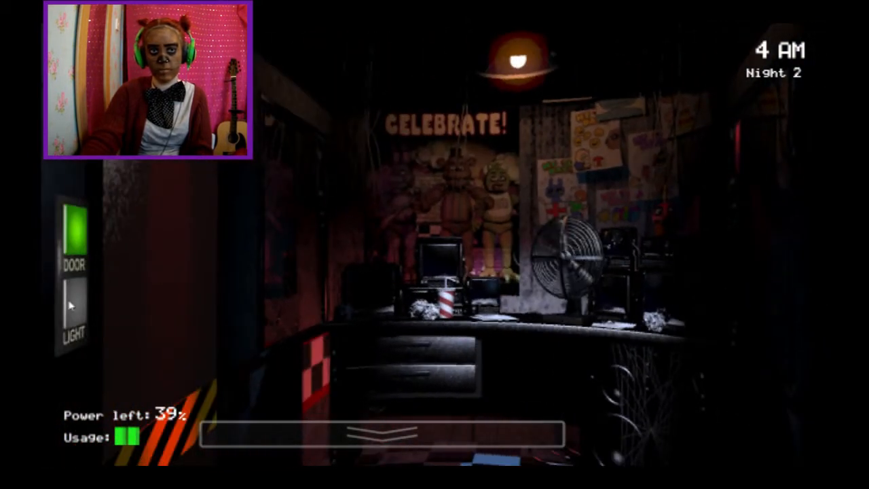
left_click(74, 231)
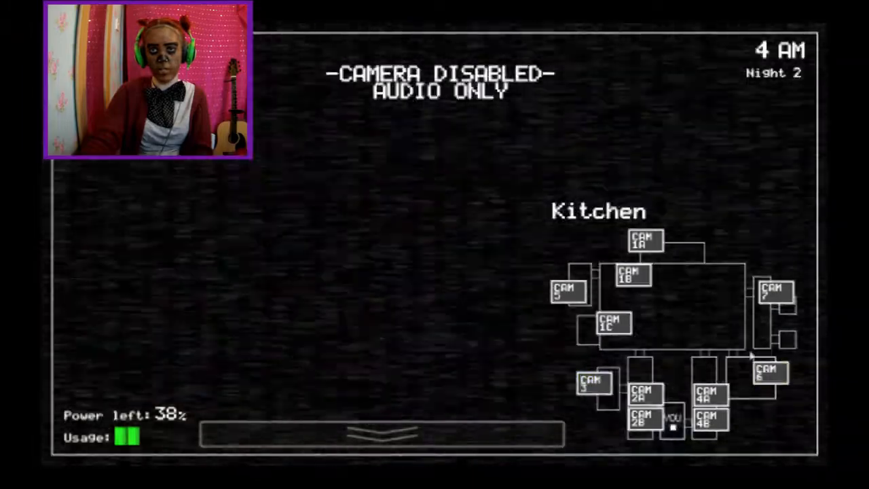
left_click(643, 241)
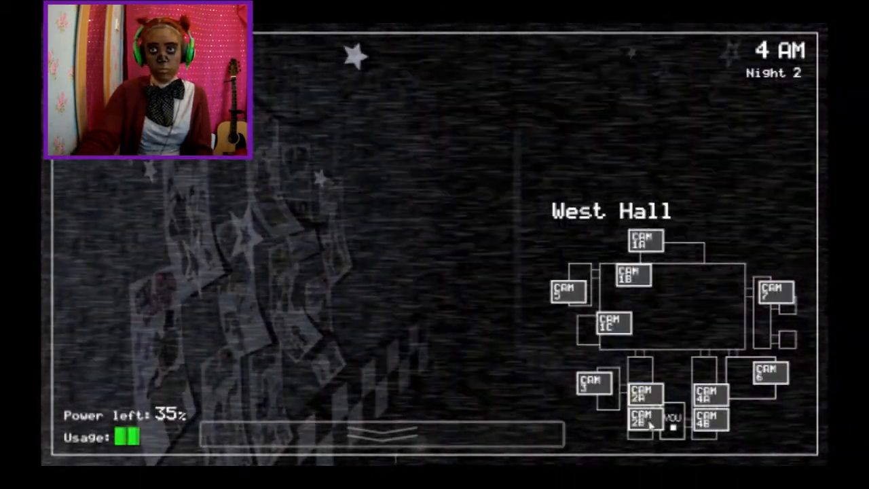
left_click(643, 396)
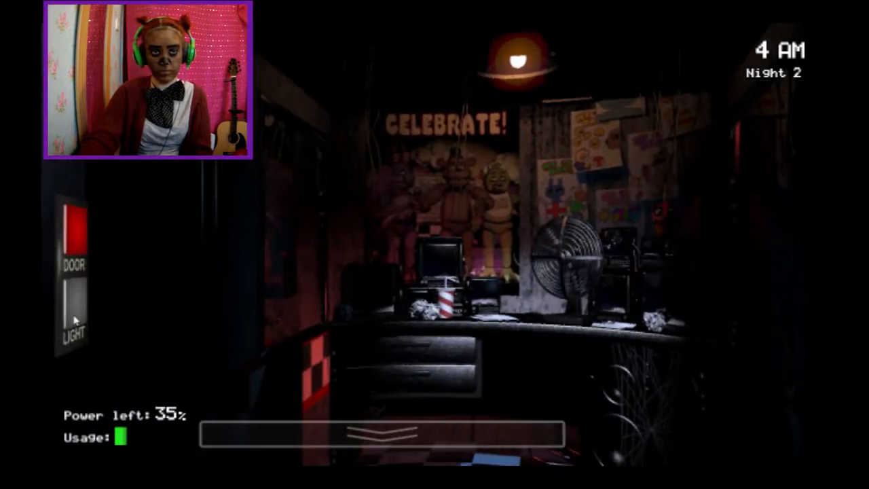
left_click(73, 309)
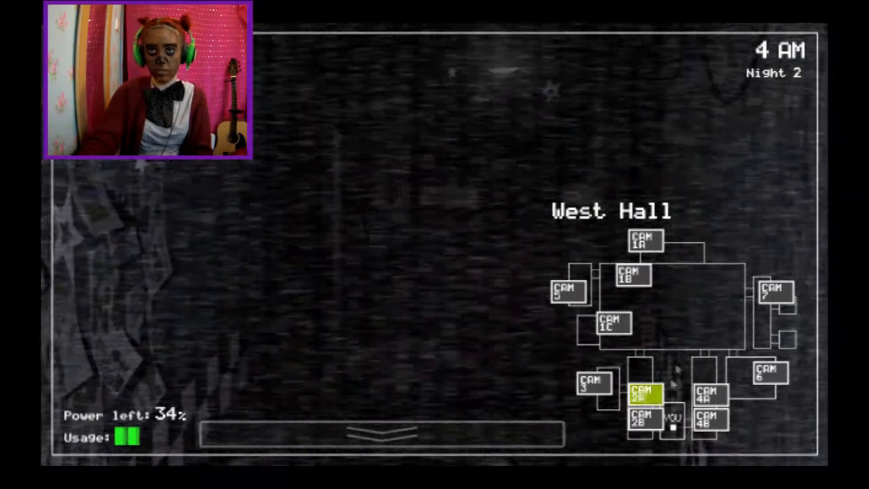
left_click(771, 292)
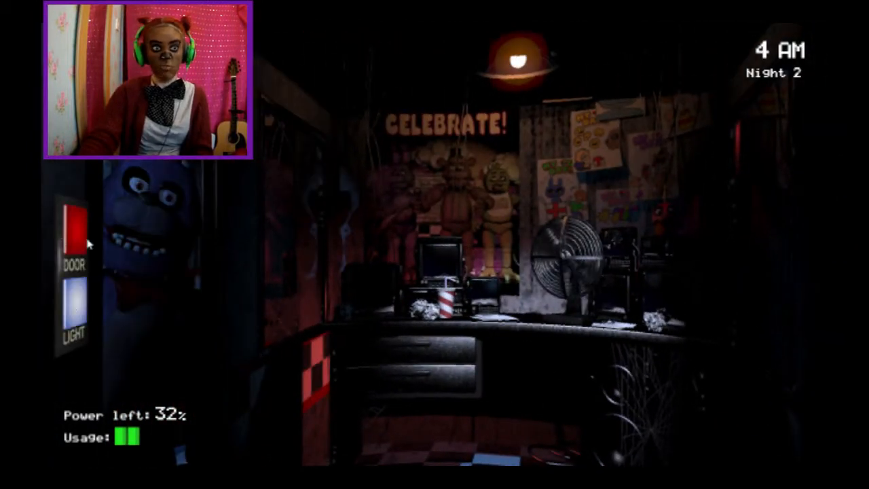
left_click(73, 228)
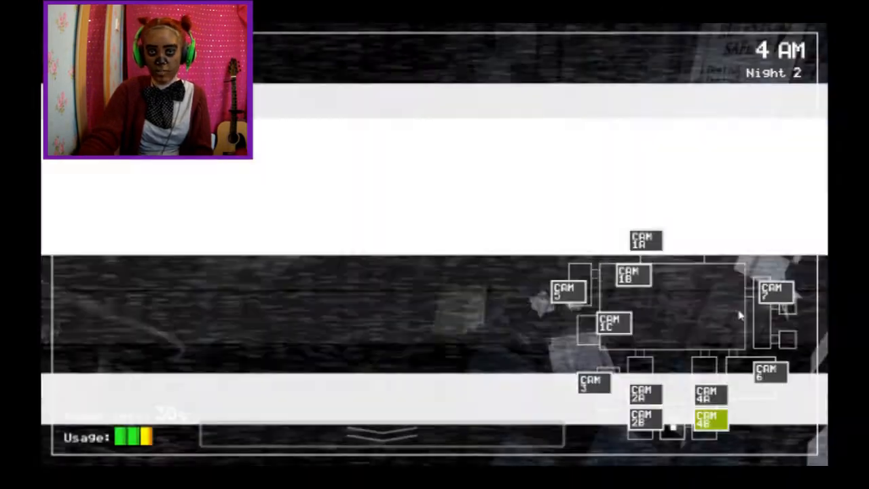
left_click(712, 421)
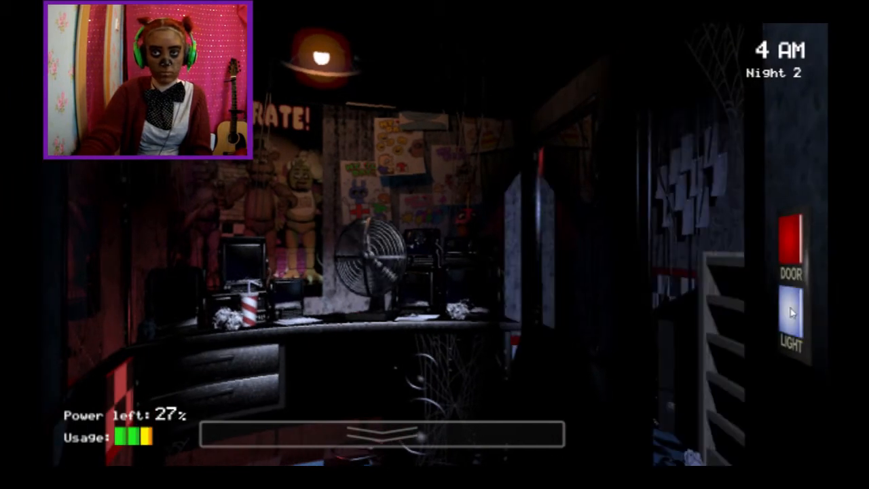
left_click(790, 319)
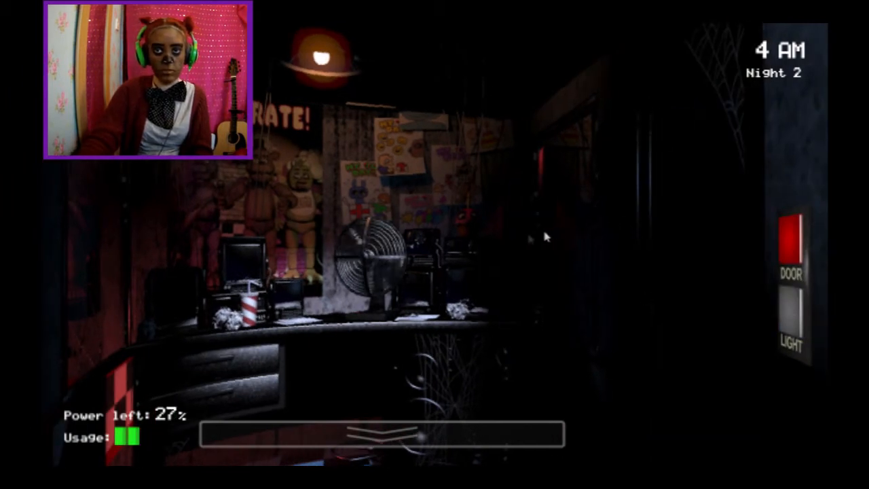
left_click(380, 435)
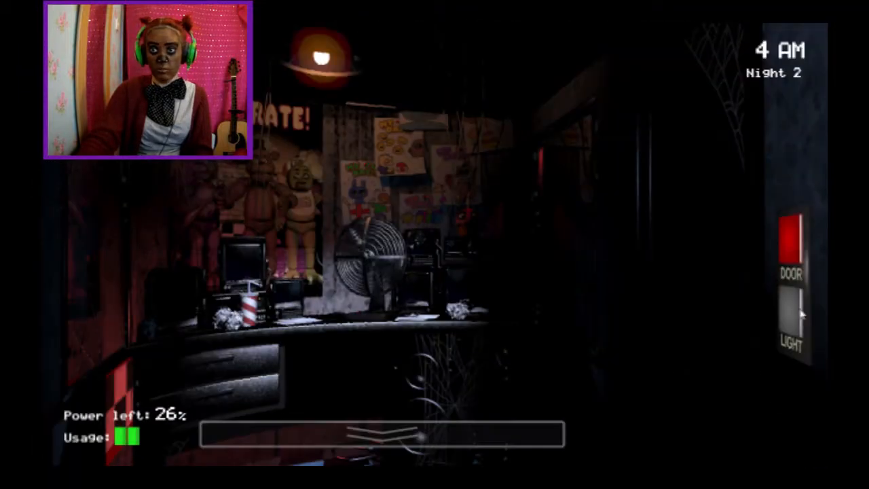
left_click(790, 244)
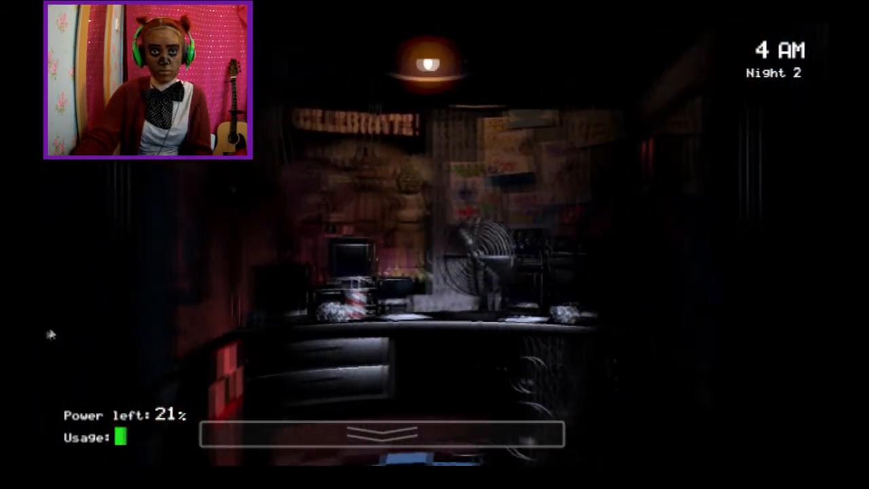
left_click(381, 434)
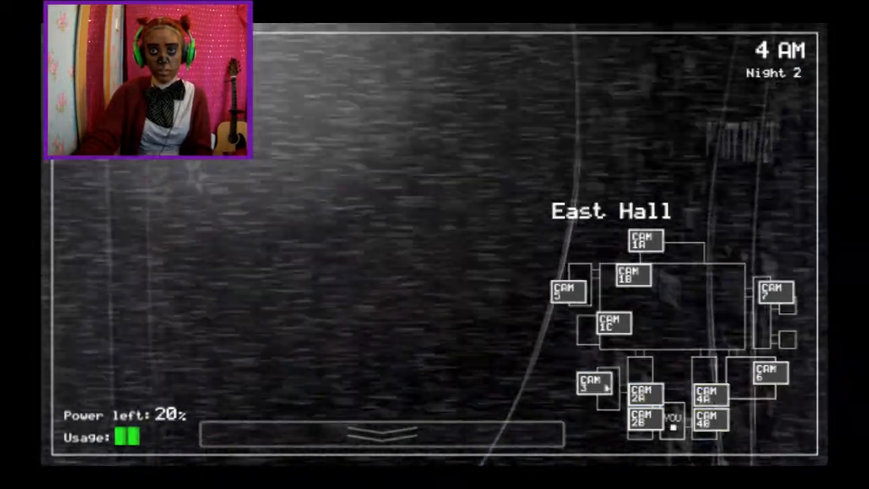
left_click(569, 291)
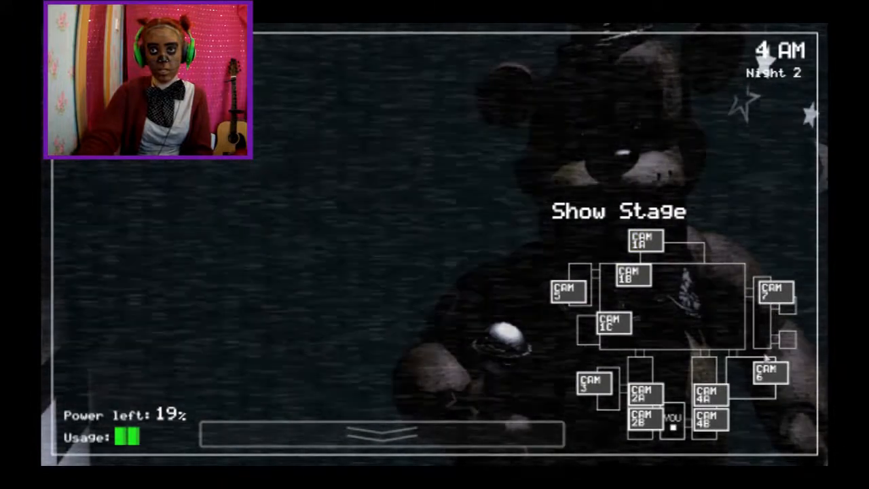
left_click(381, 431)
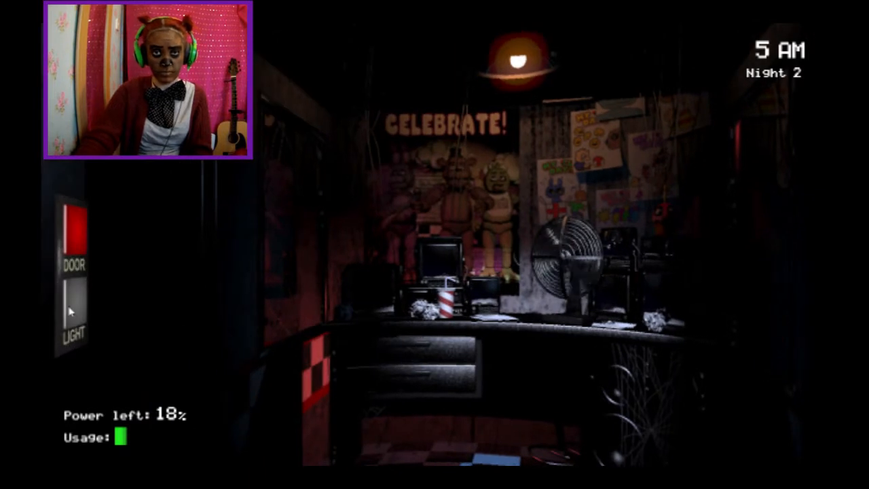
Step: Flash the left doorway light on and off to confirm it's empty, then bring up the Kitchen camera
left_click(72, 306)
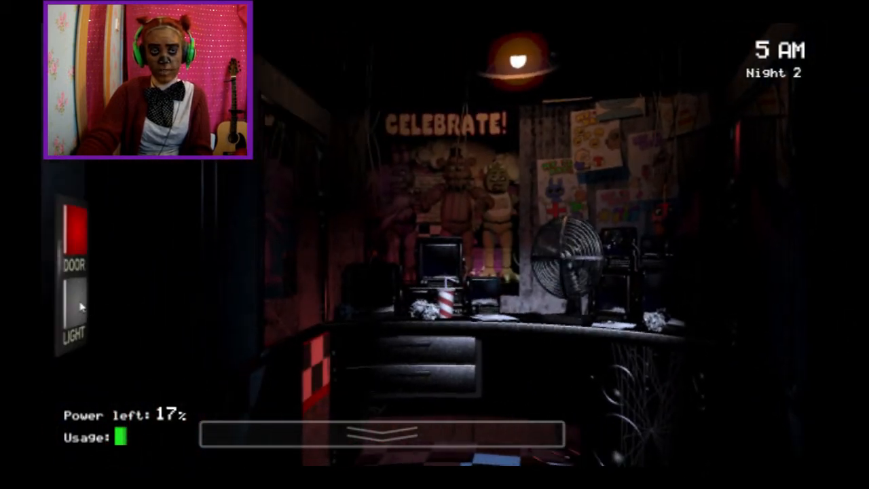
left_click(74, 309)
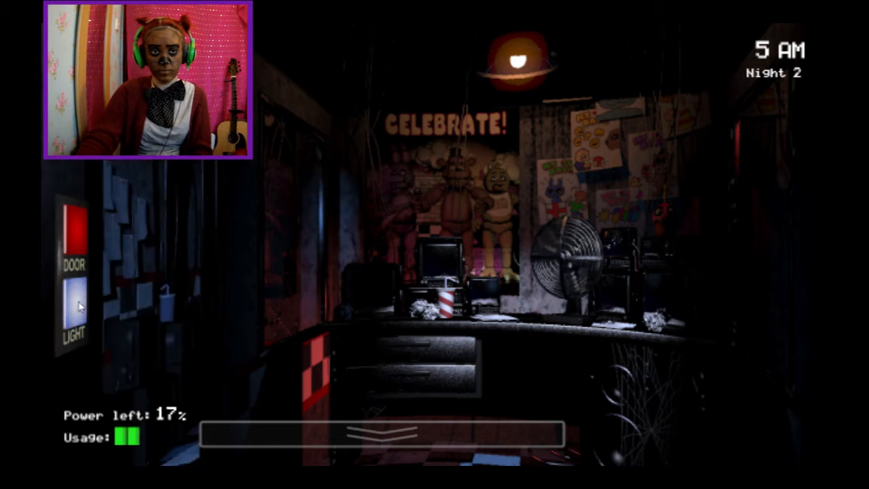
left_click(73, 313)
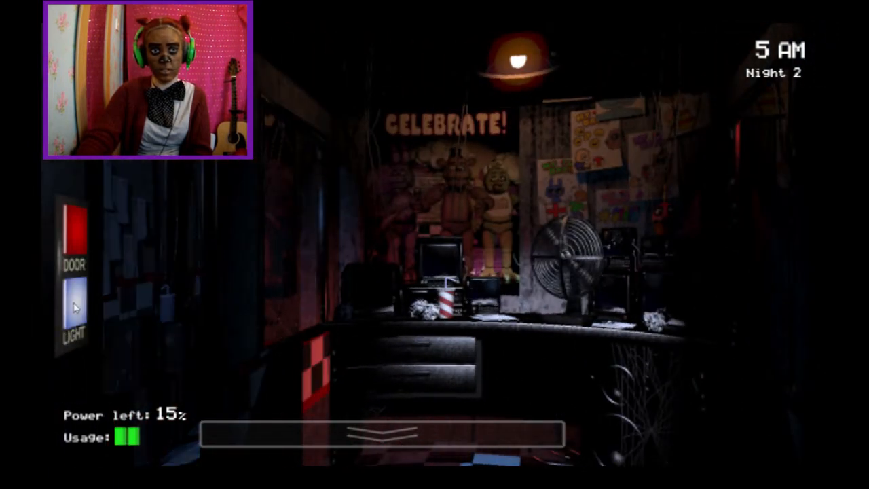
left_click(73, 310)
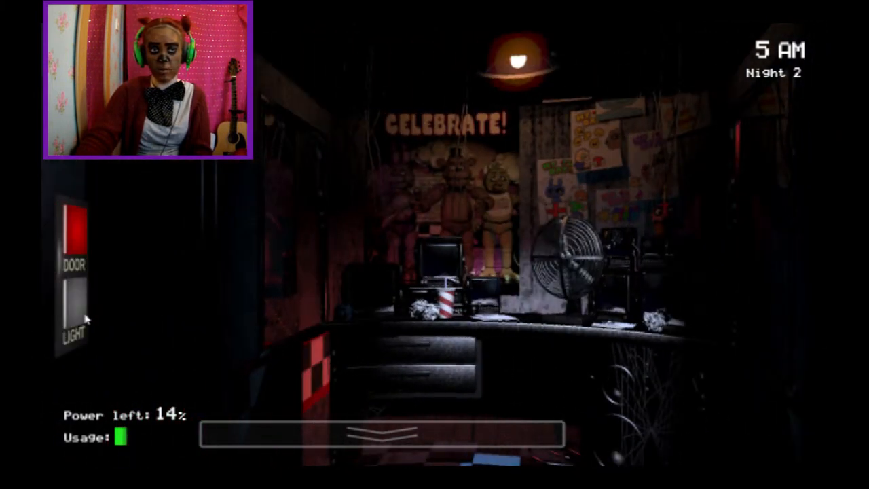
left_click(73, 233)
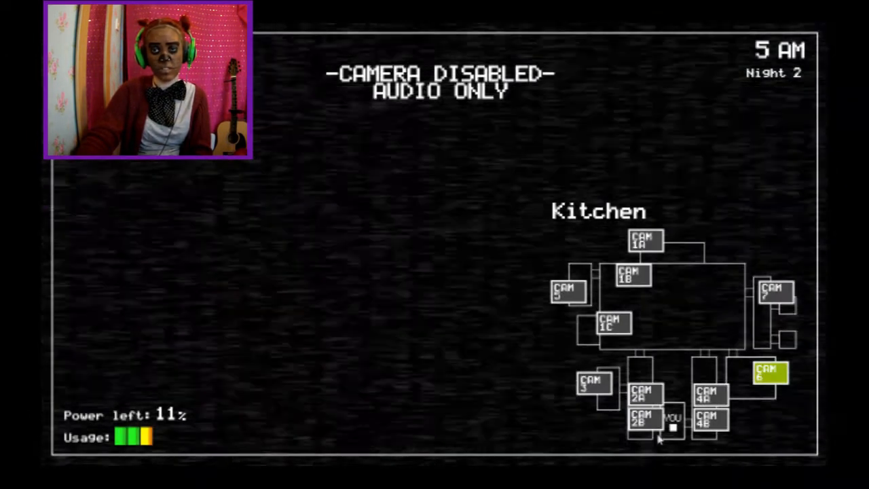
Step: Lower the monitor and flash the left doorway light once more as power hits 7%
left_click(711, 396)
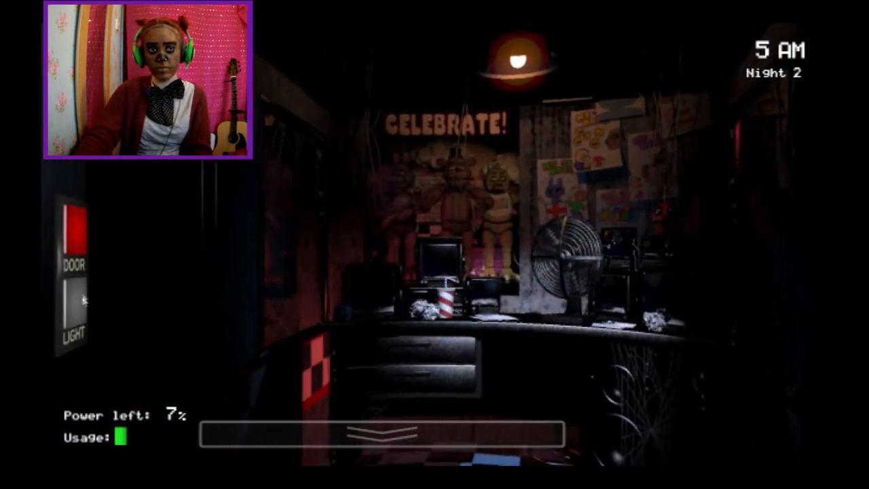
left_click(74, 306)
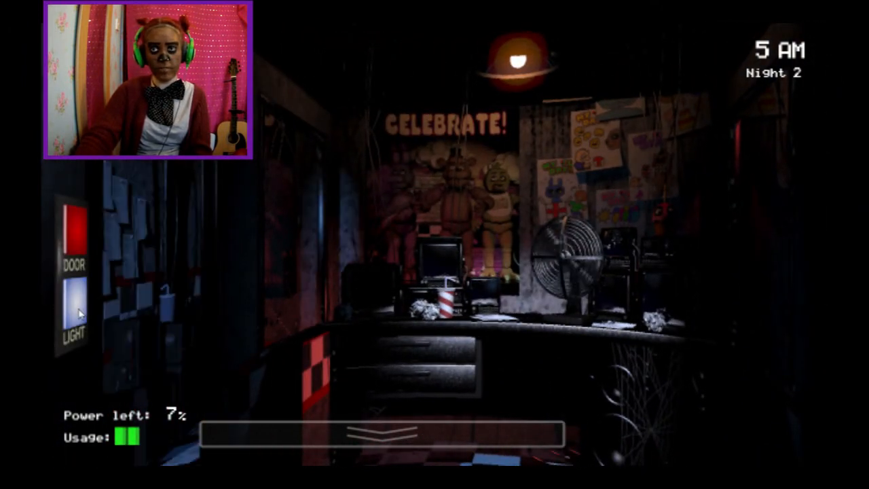
left_click(73, 305)
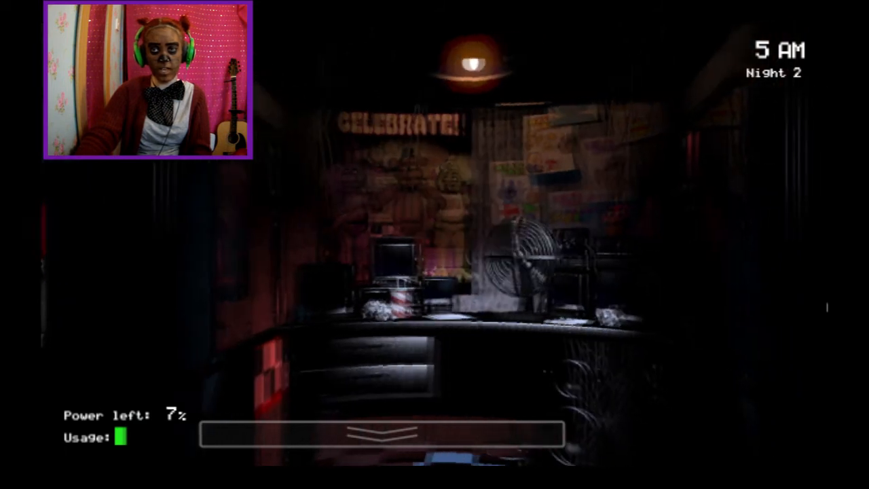